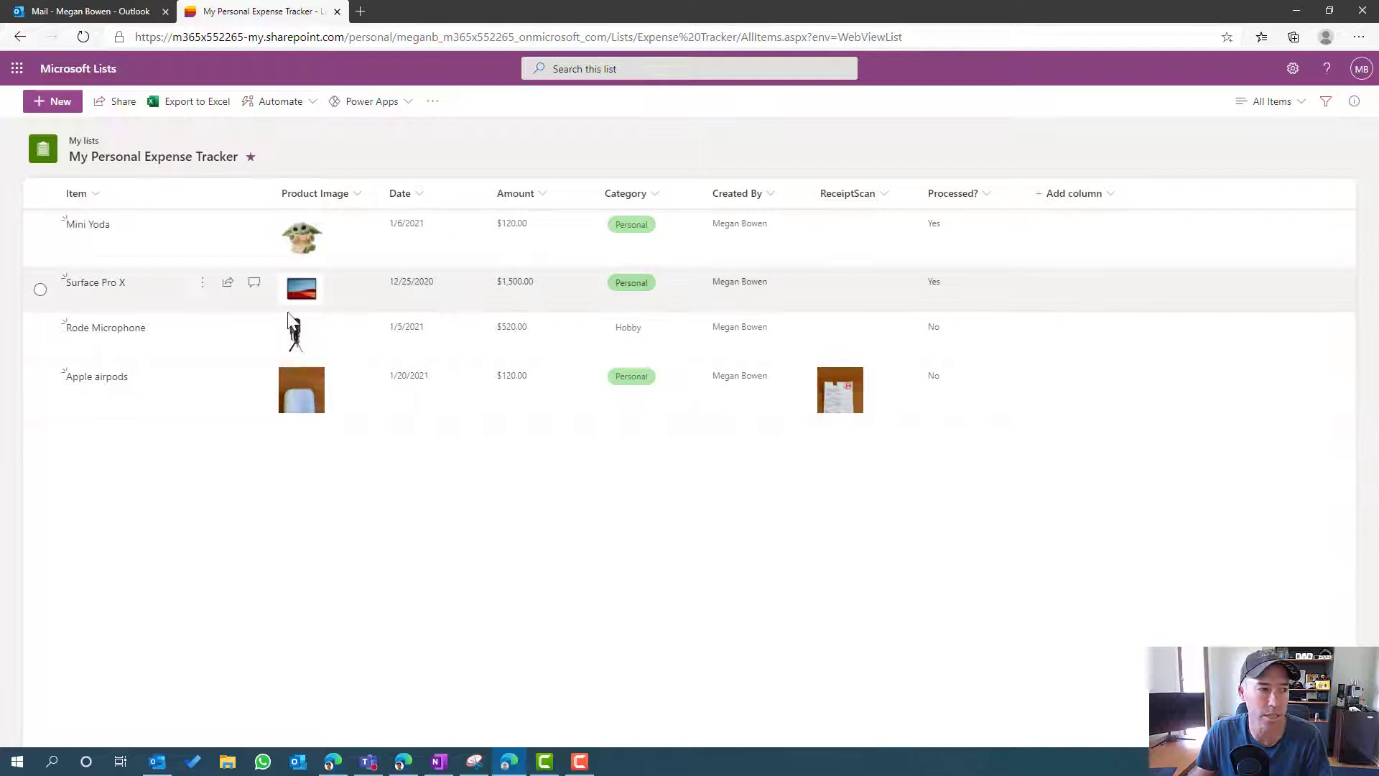
Select the Rode Microphone expense and choose Create a rule from the Automate menu
click(40, 336)
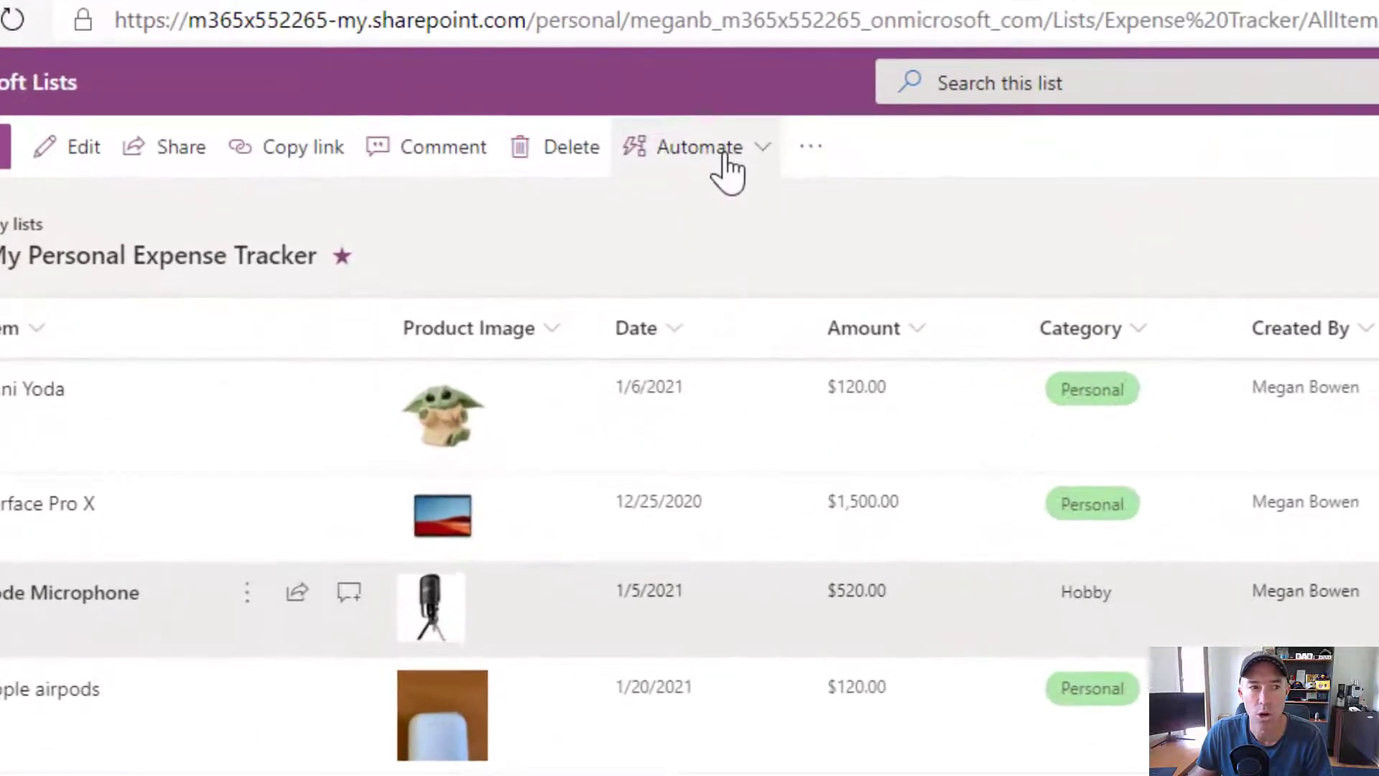
click(700, 147)
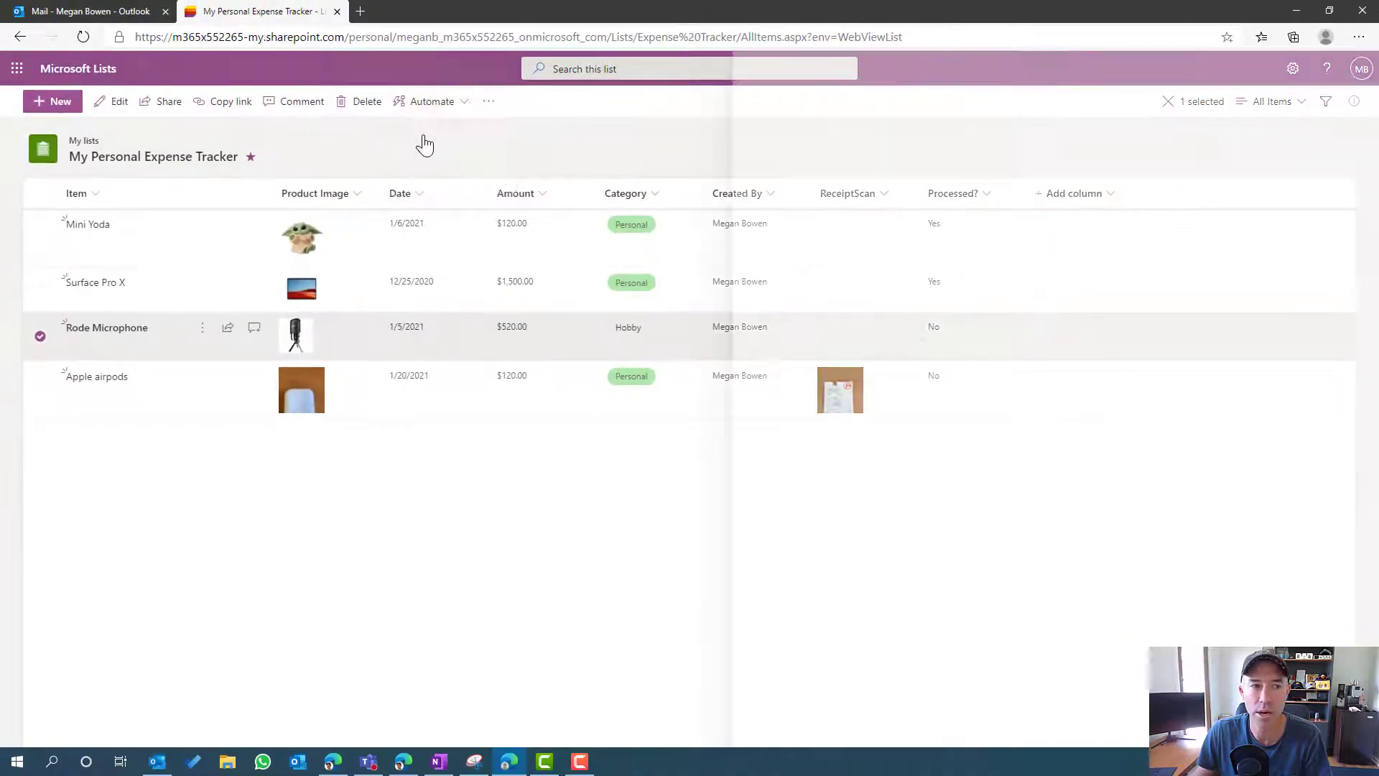
click(432, 101)
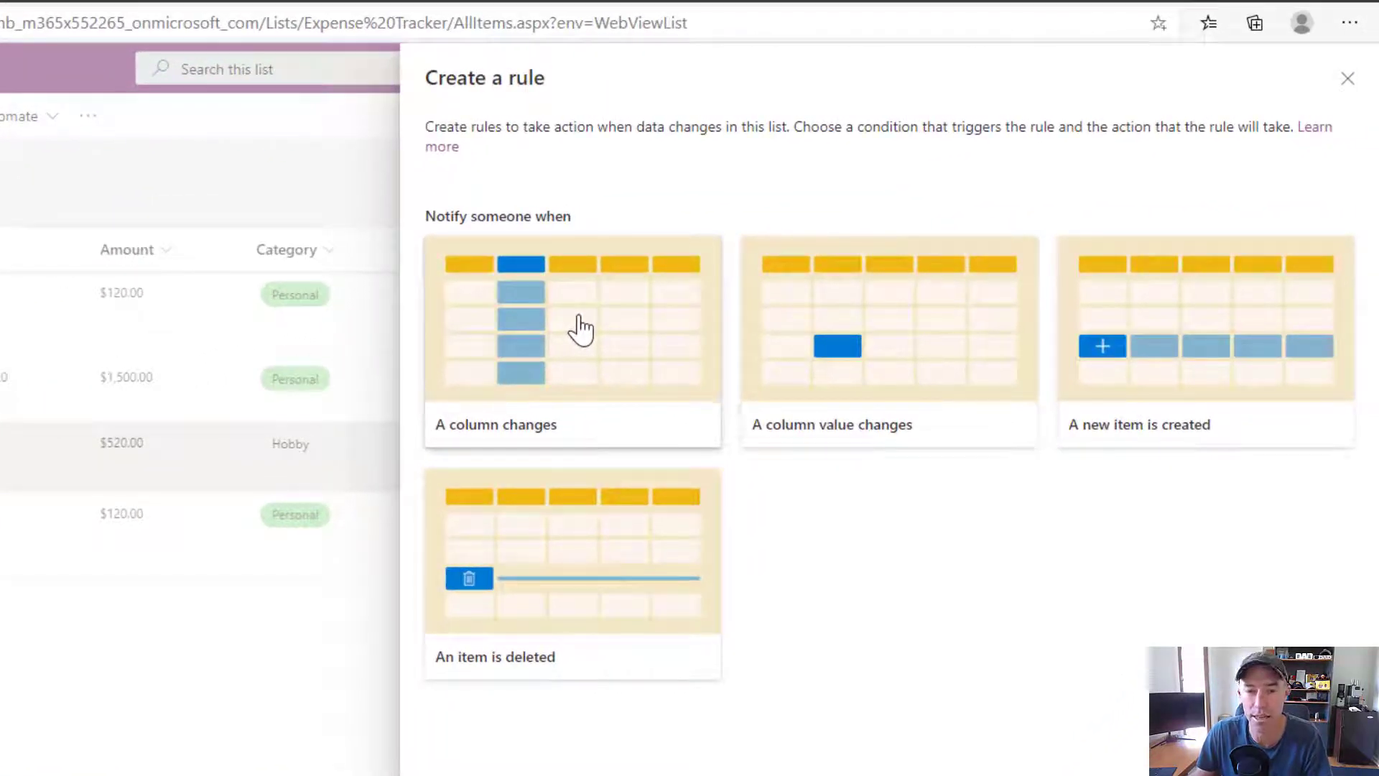
mouse_move(512, 447)
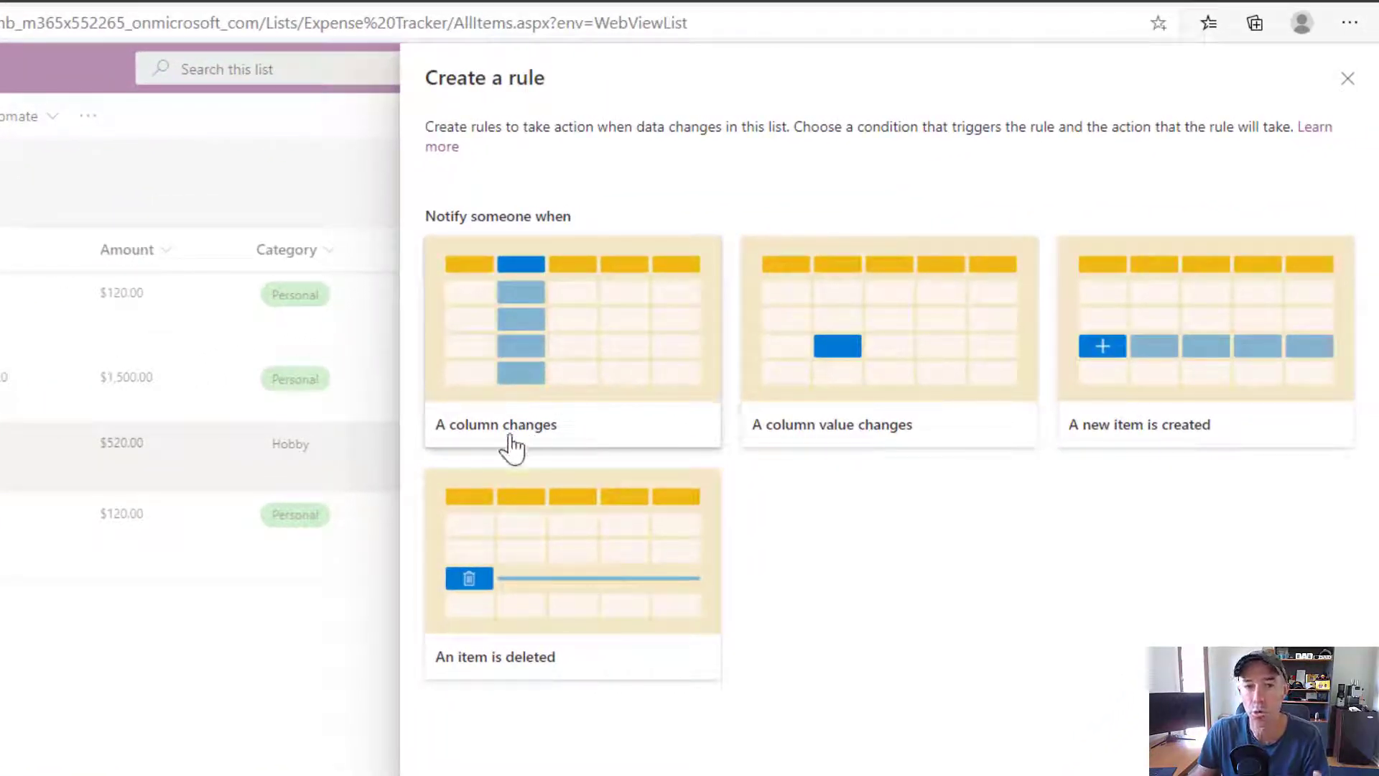
mouse_move(520, 455)
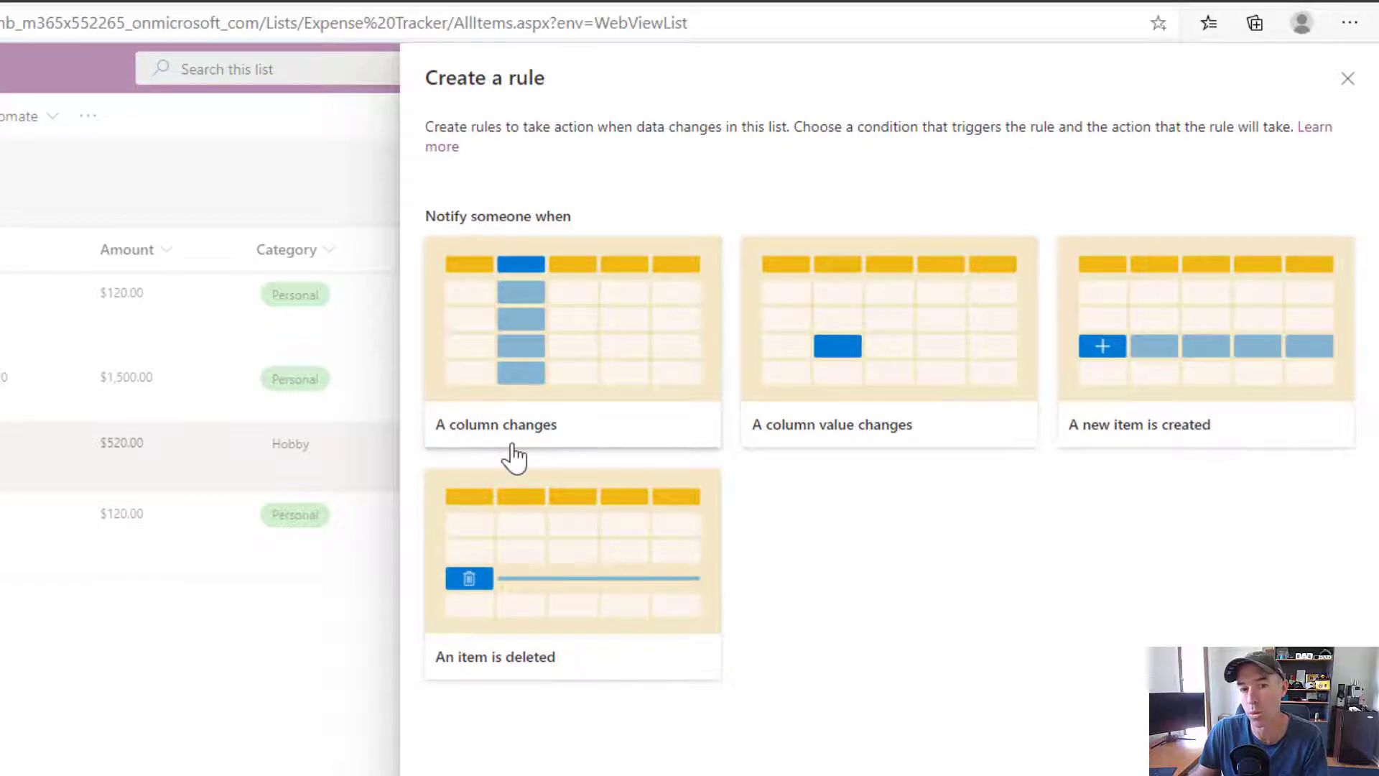
mouse_move(866, 441)
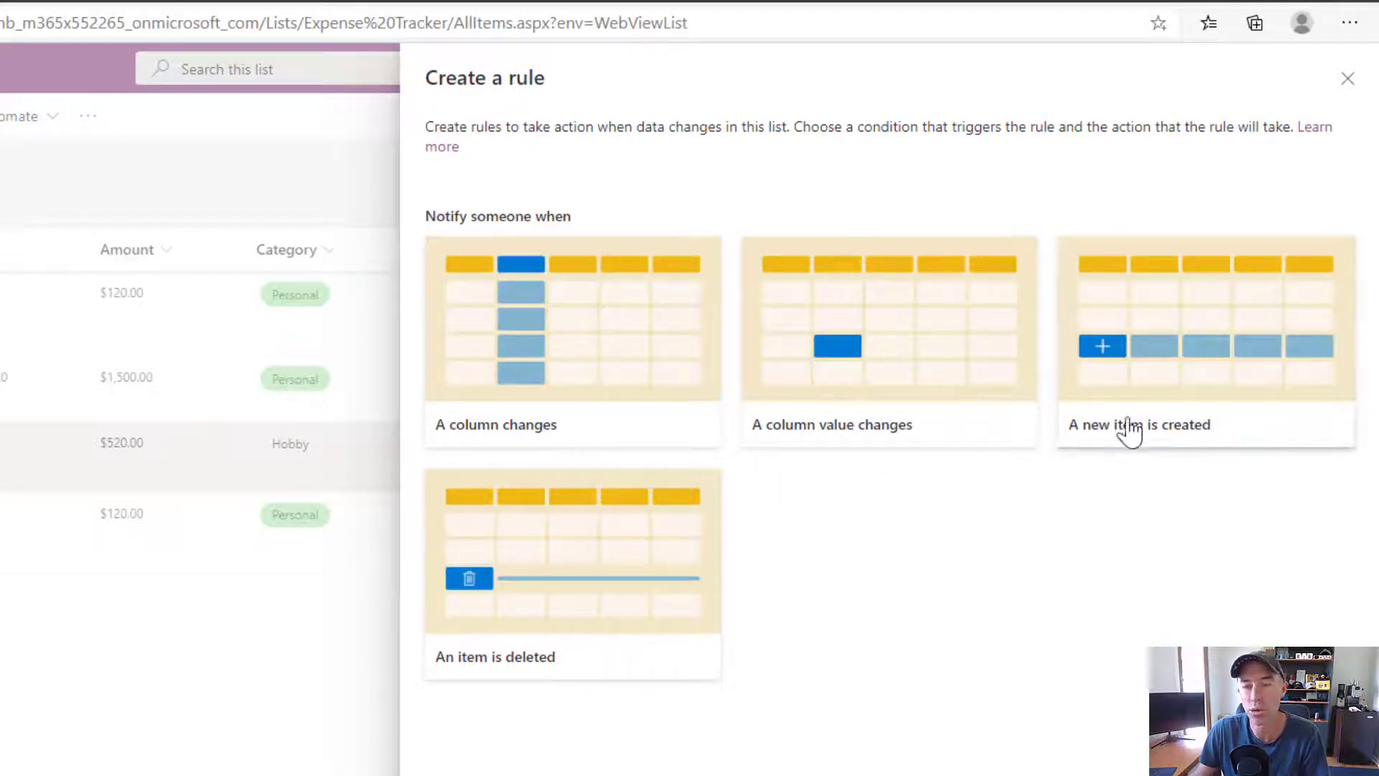
mouse_move(591, 677)
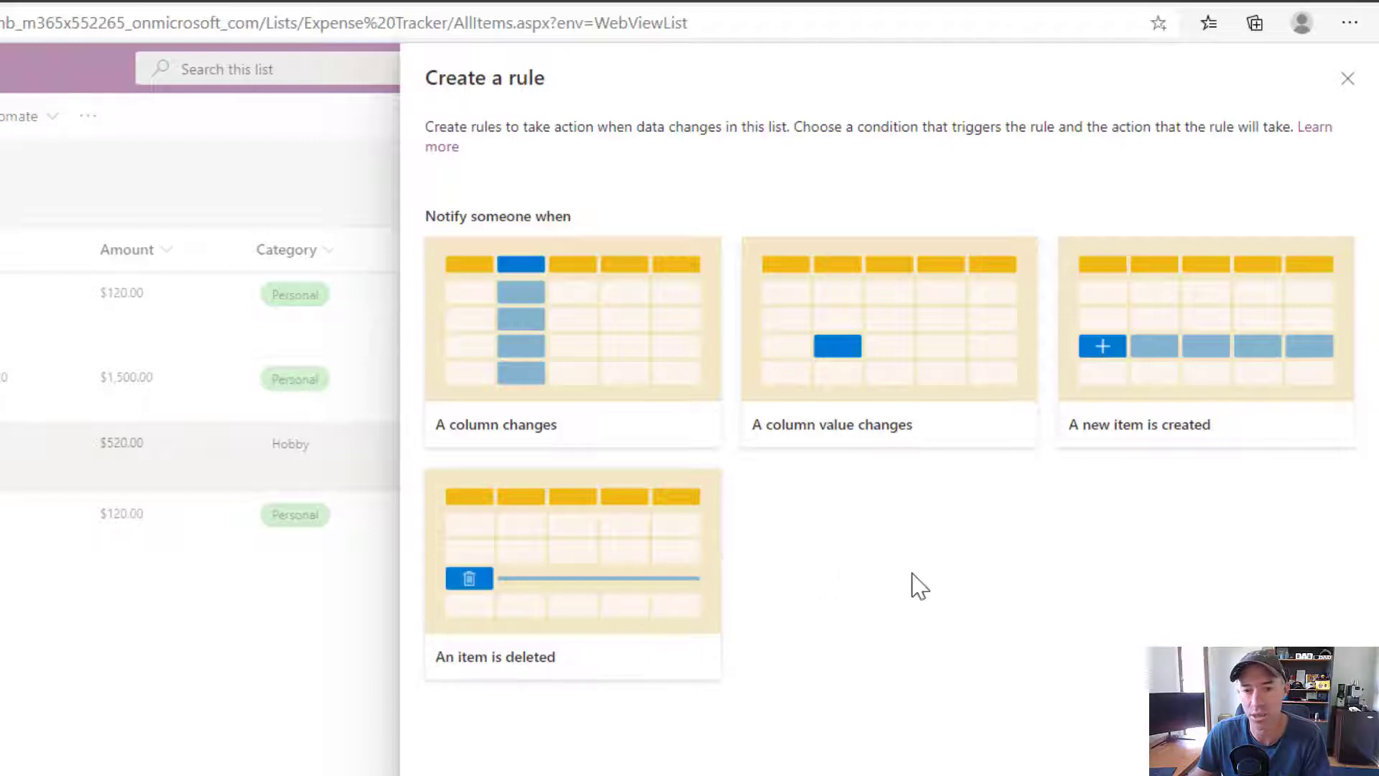
mouse_move(923, 647)
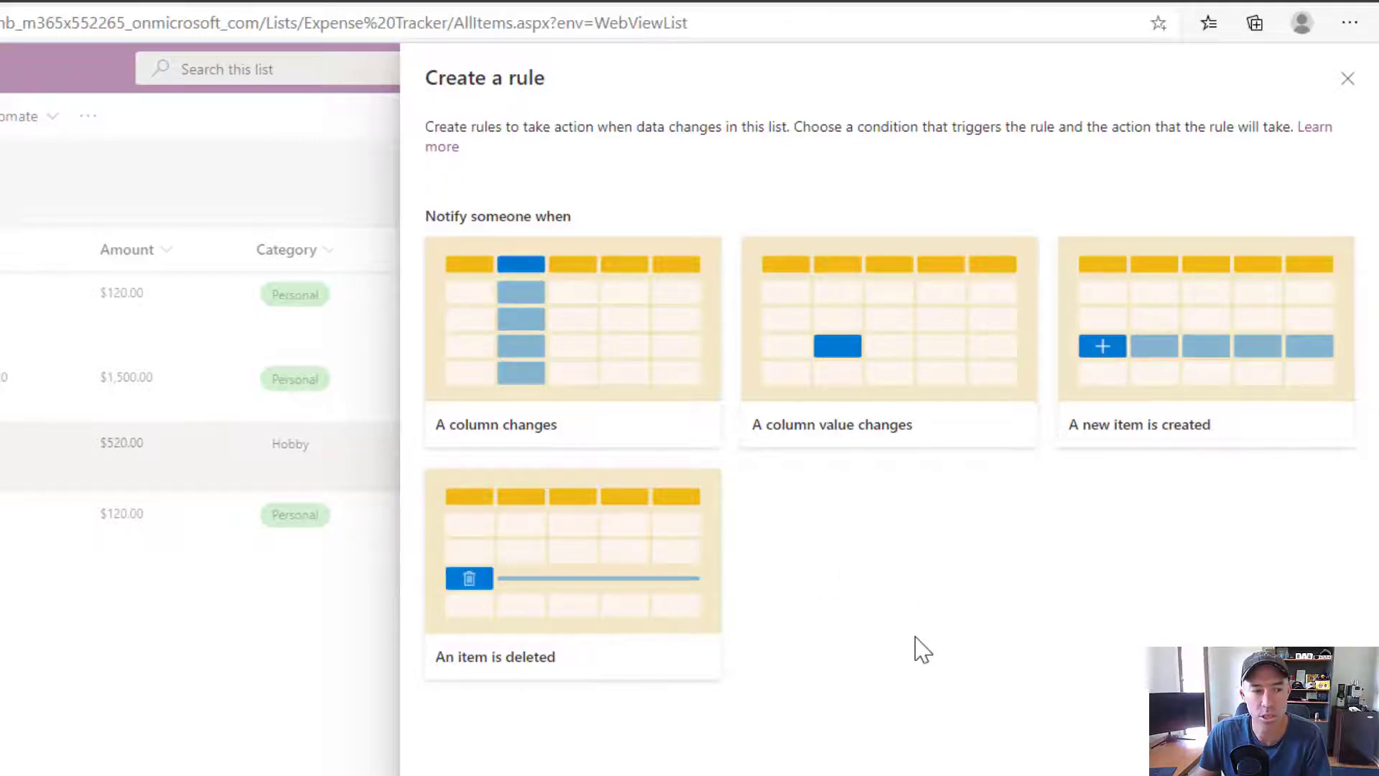
mouse_move(910, 538)
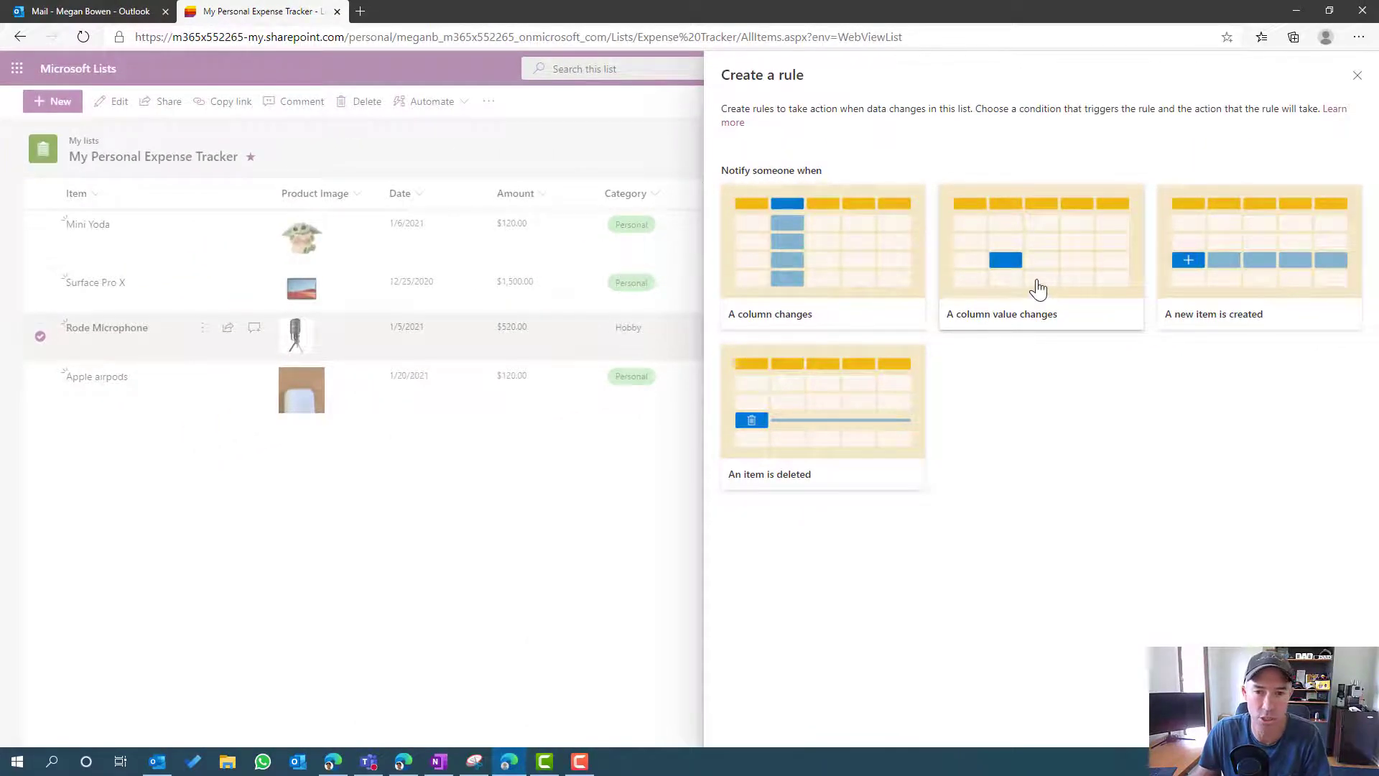
Create a column-change rule: when Processed? is Yes, email Alex Wilber
click(1040, 251)
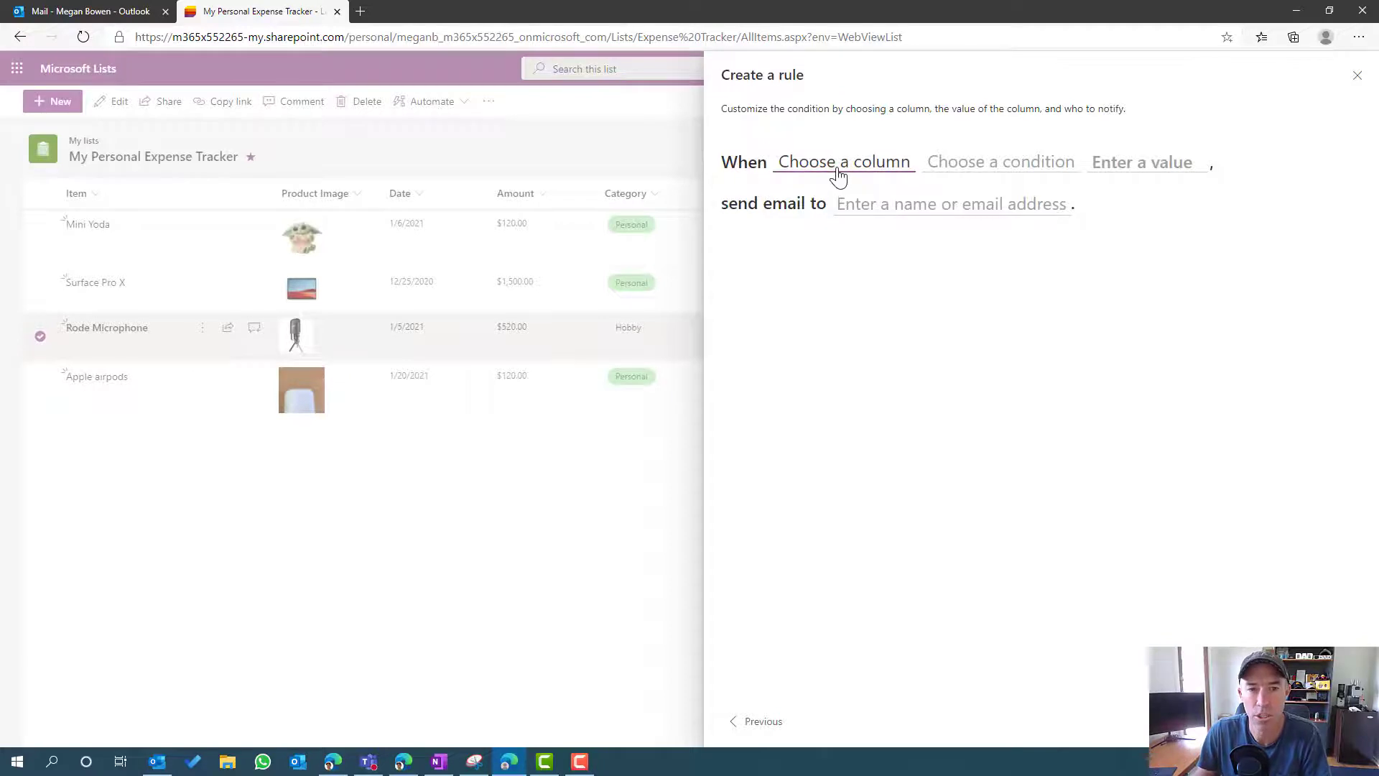
click(843, 160)
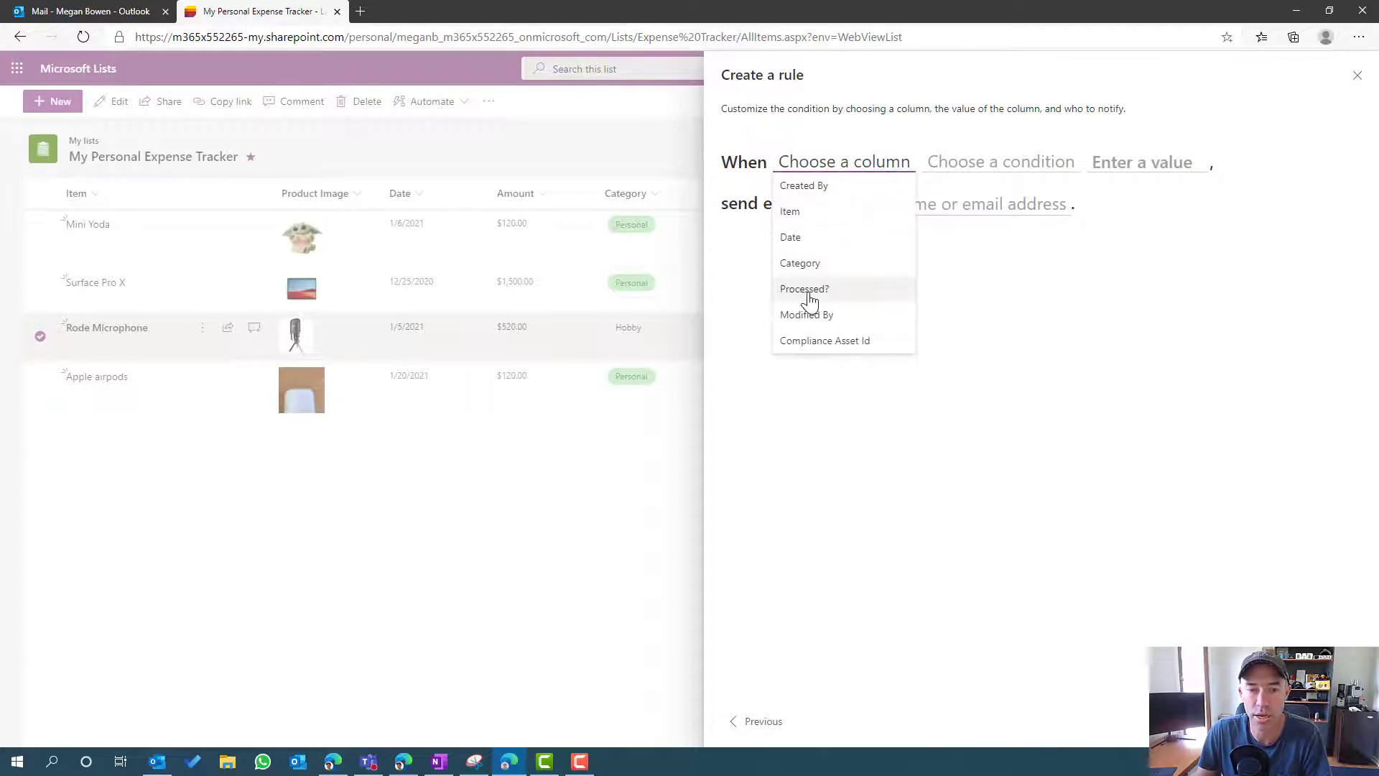
click(804, 288)
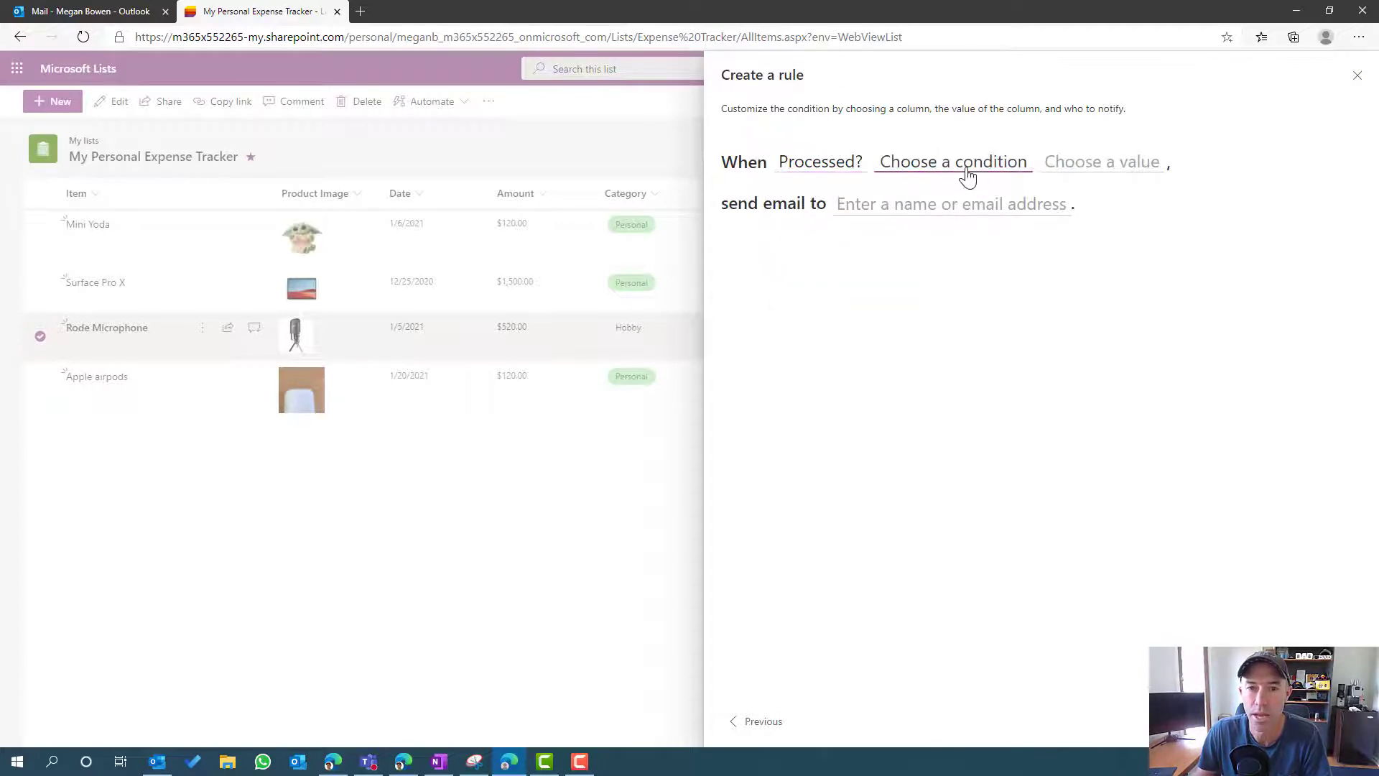
click(954, 161)
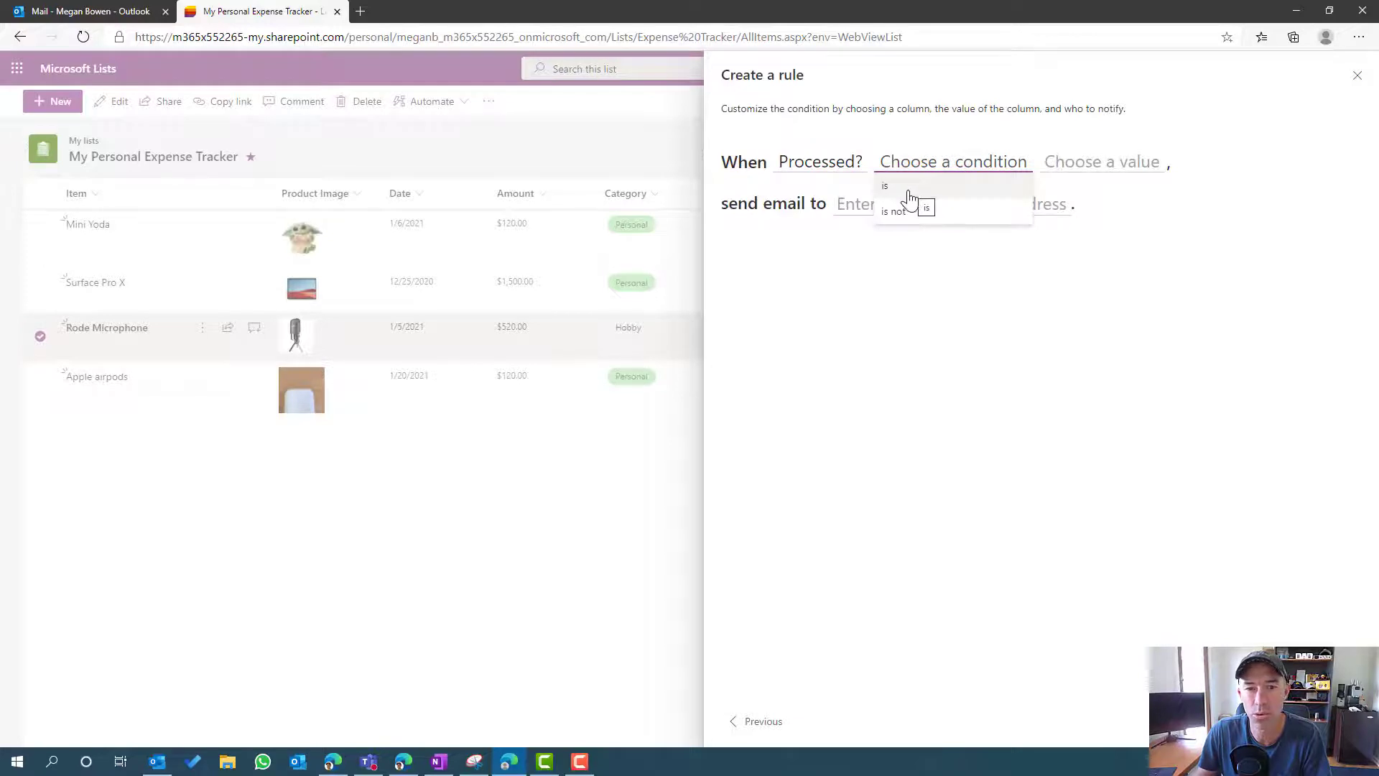
click(884, 186)
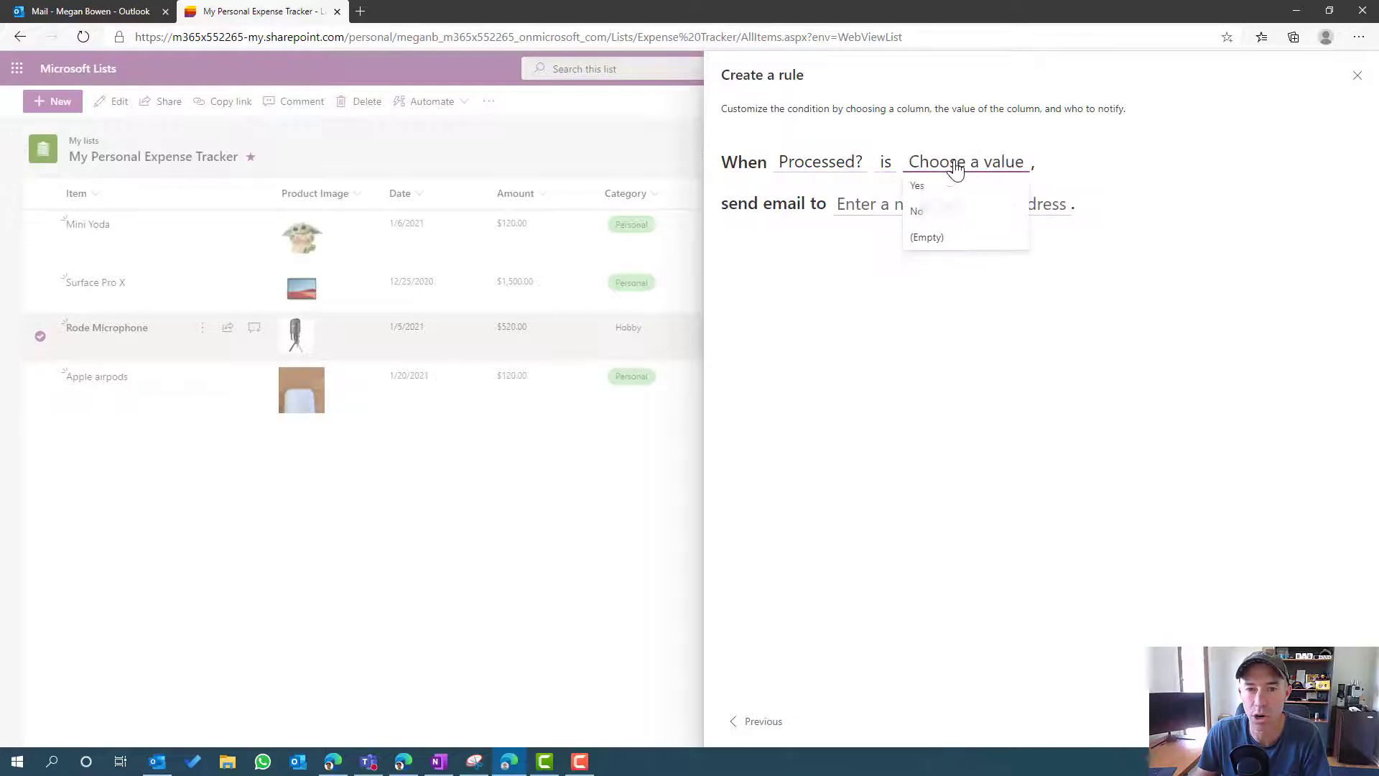
click(917, 185)
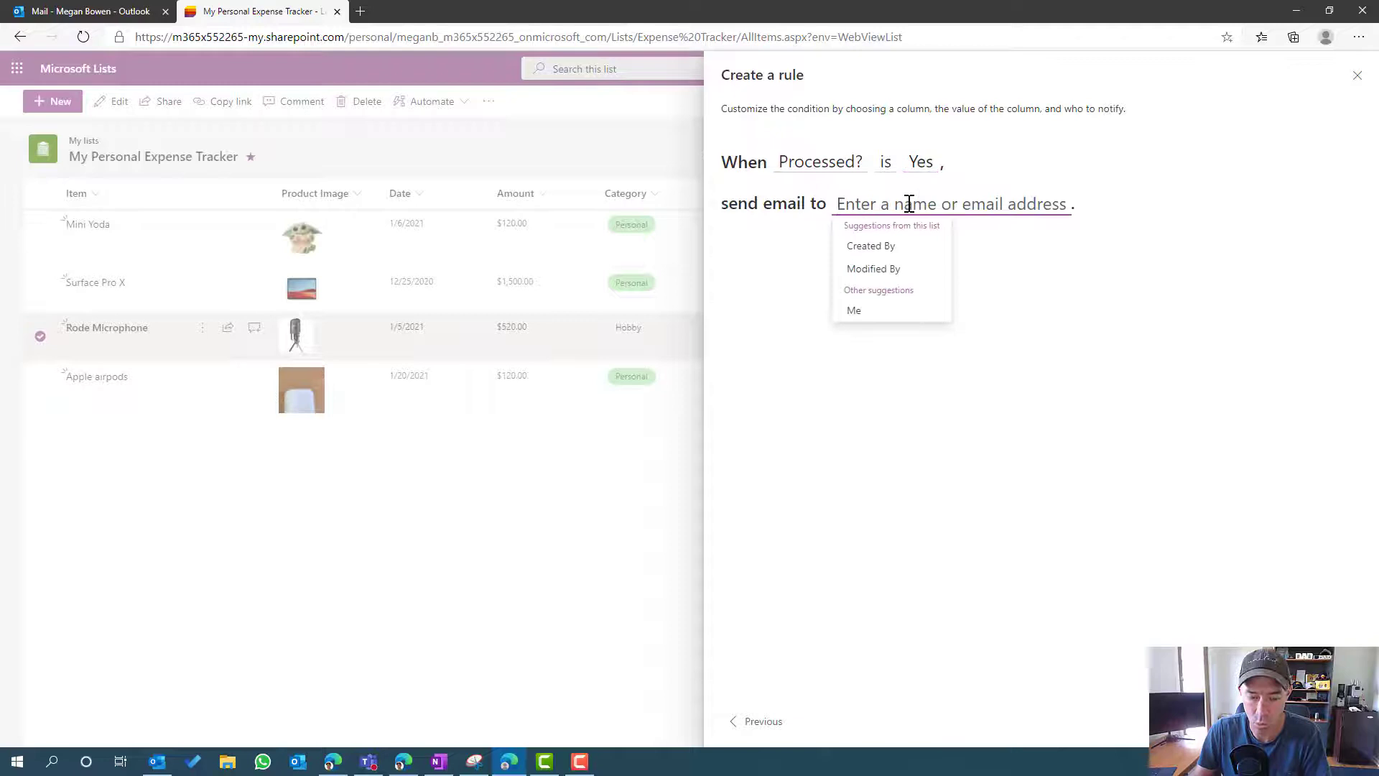
text(alex)
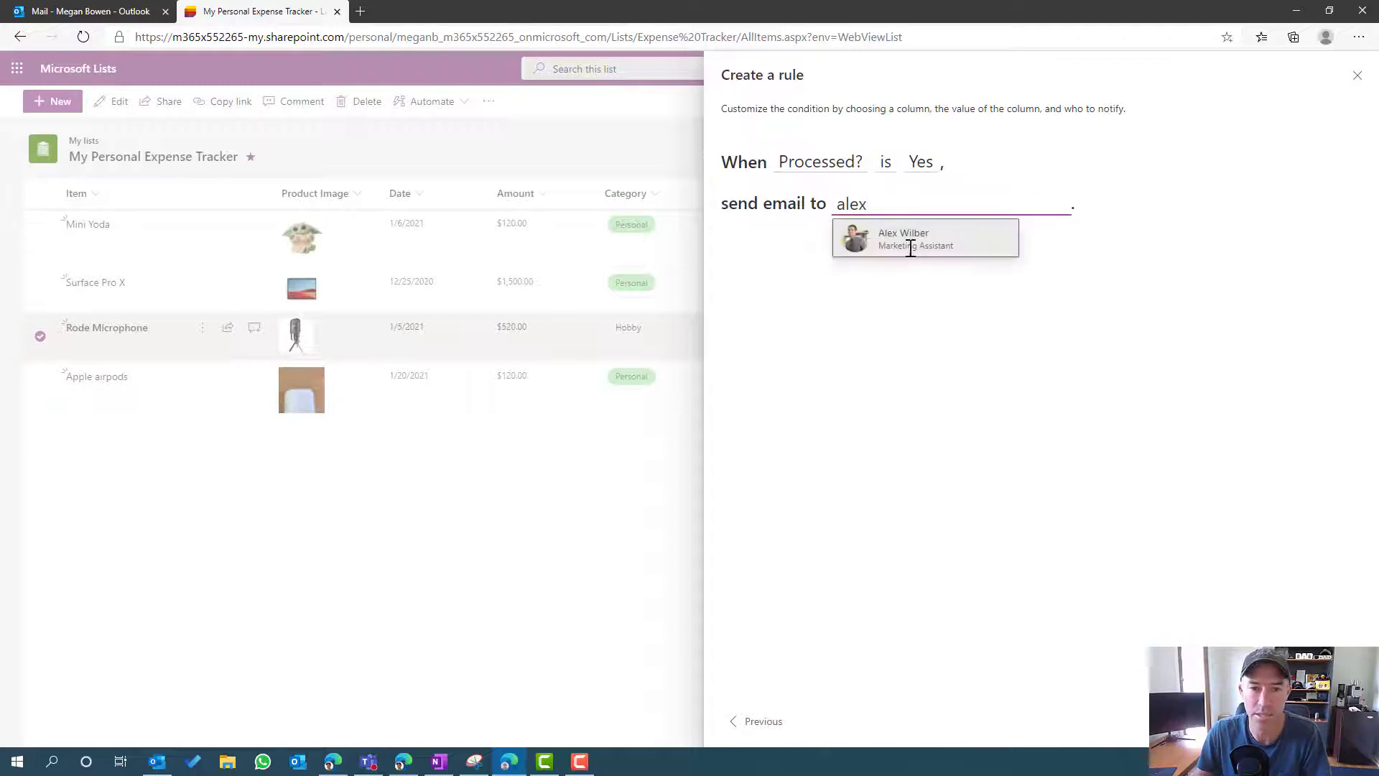
click(925, 237)
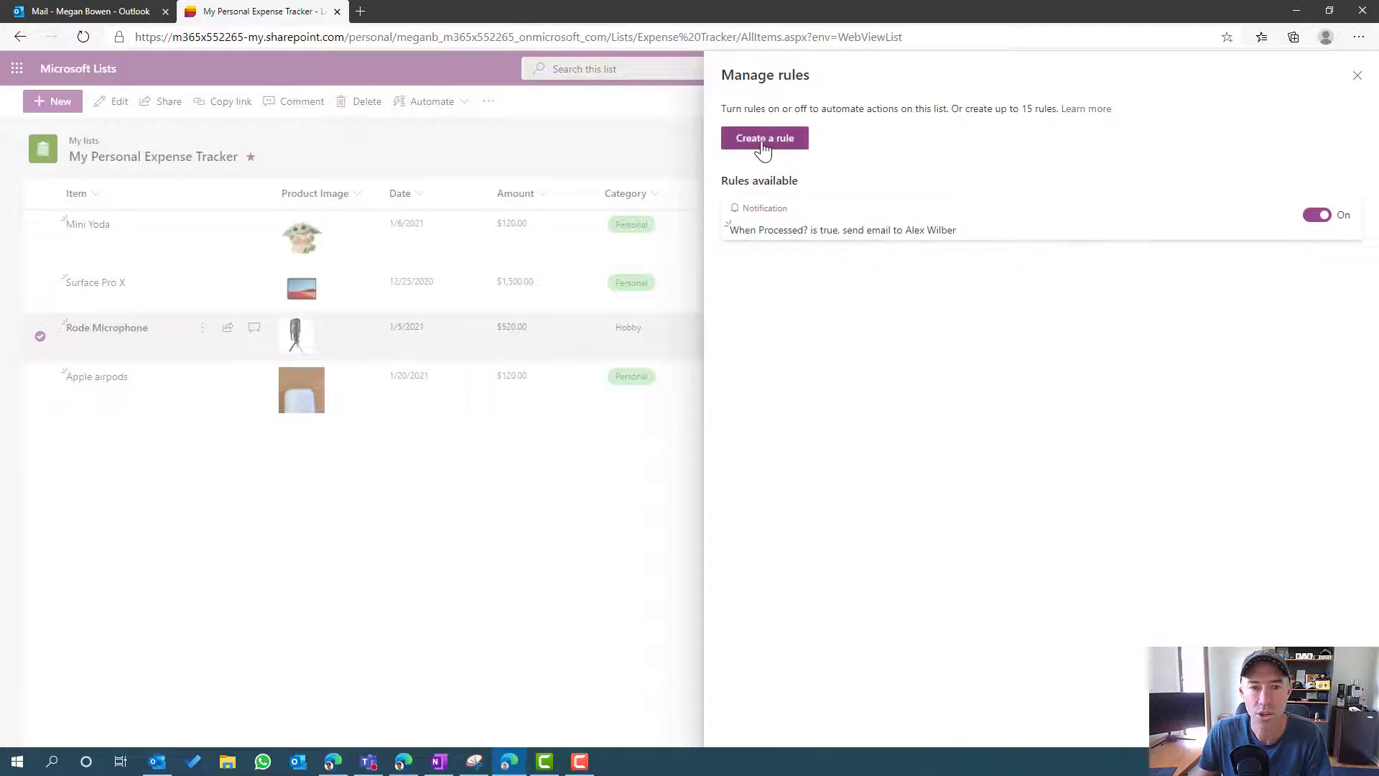
Create a second rule emailing Me when an item is deleted, then review it in Manage rules
click(765, 138)
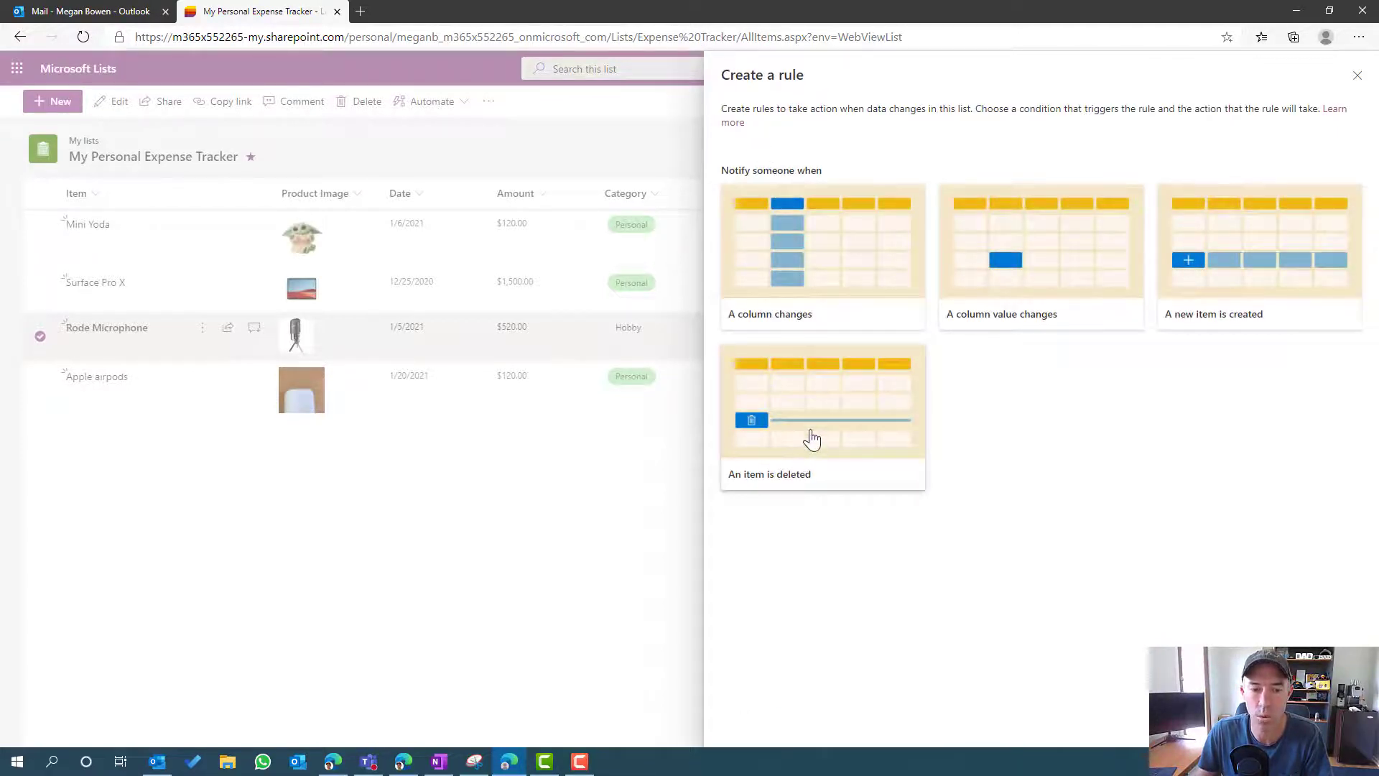
click(822, 413)
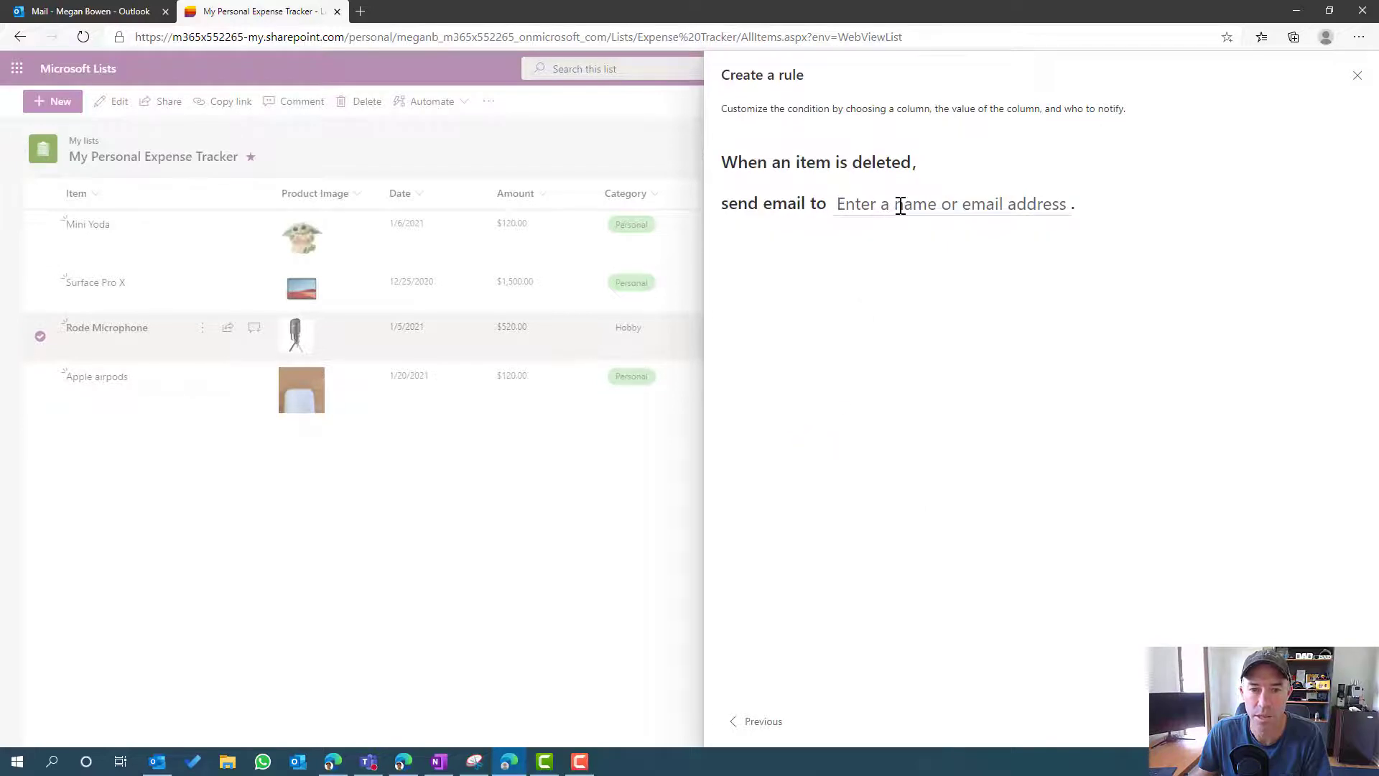
click(949, 204)
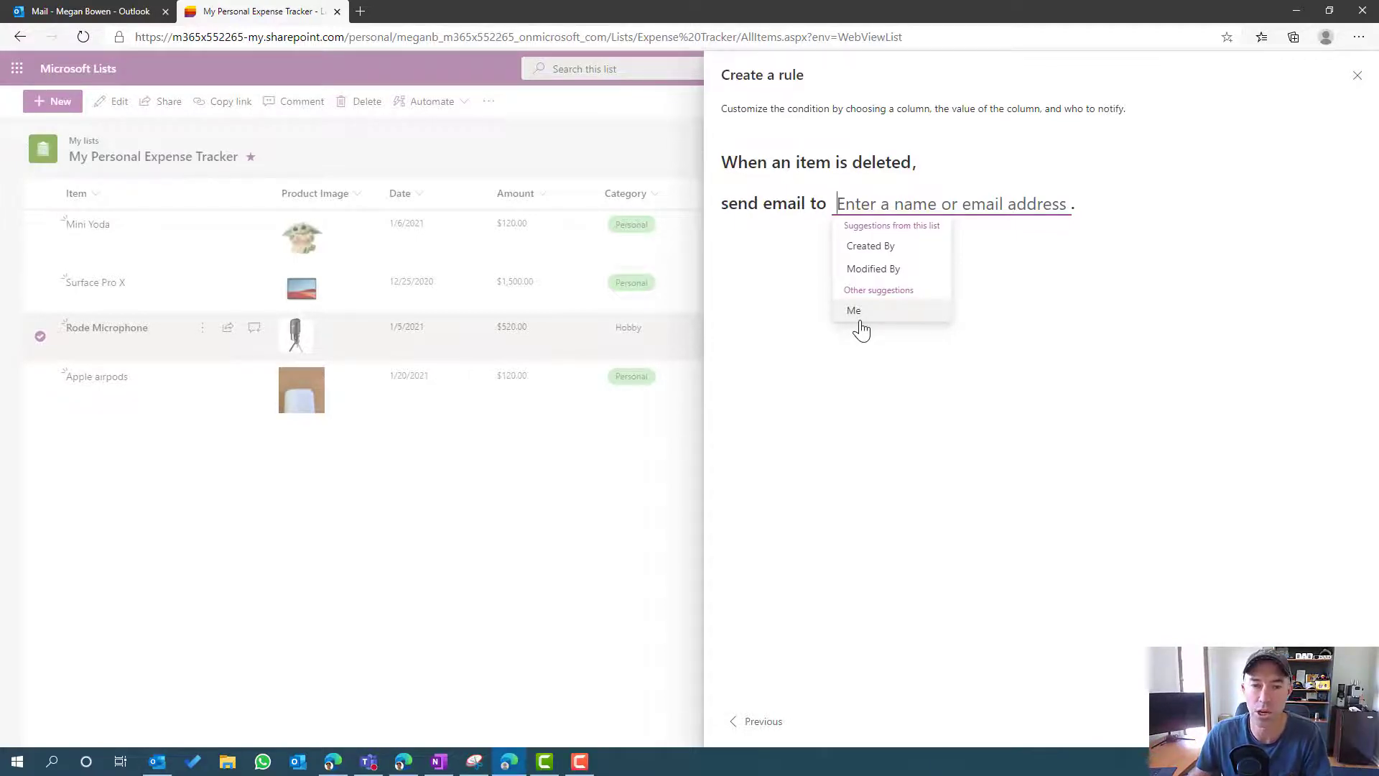
click(853, 310)
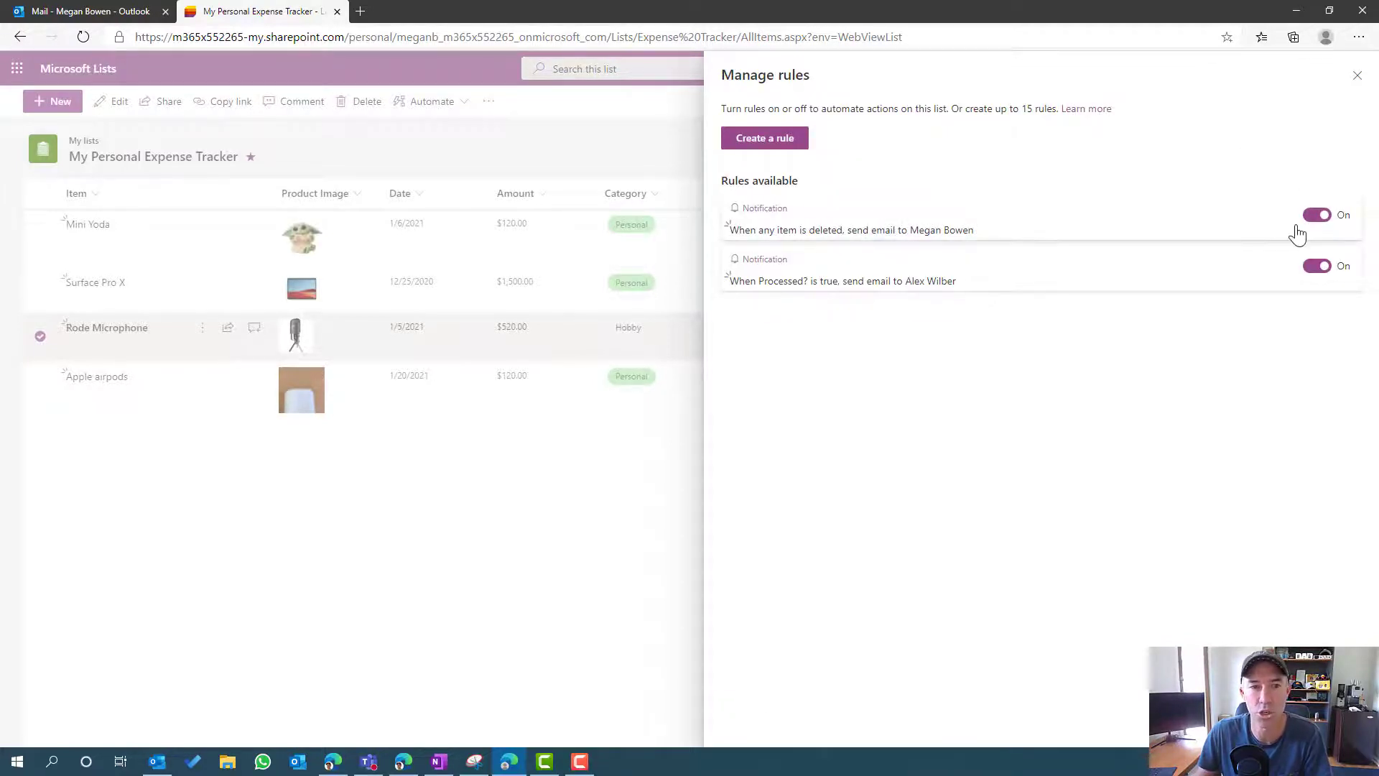
mouse_move(1023, 118)
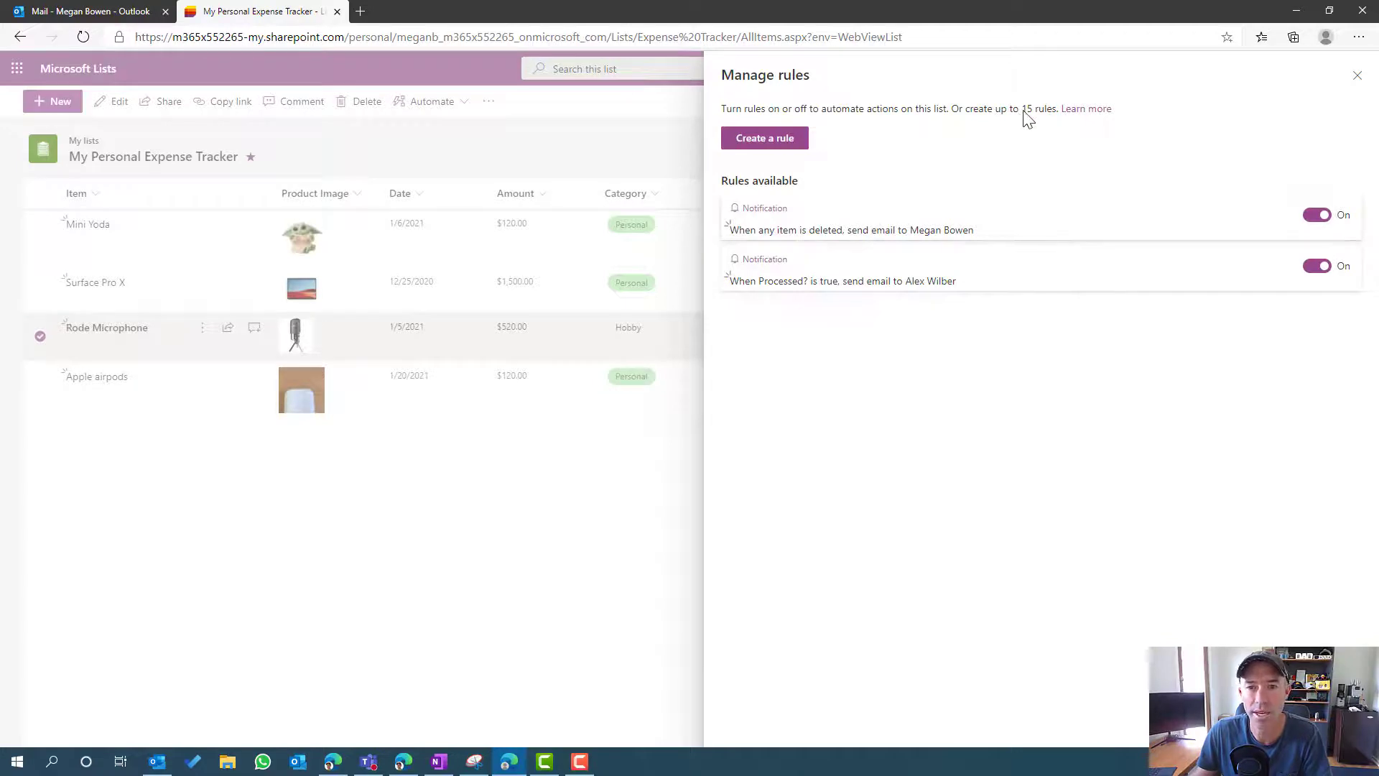
click(877, 230)
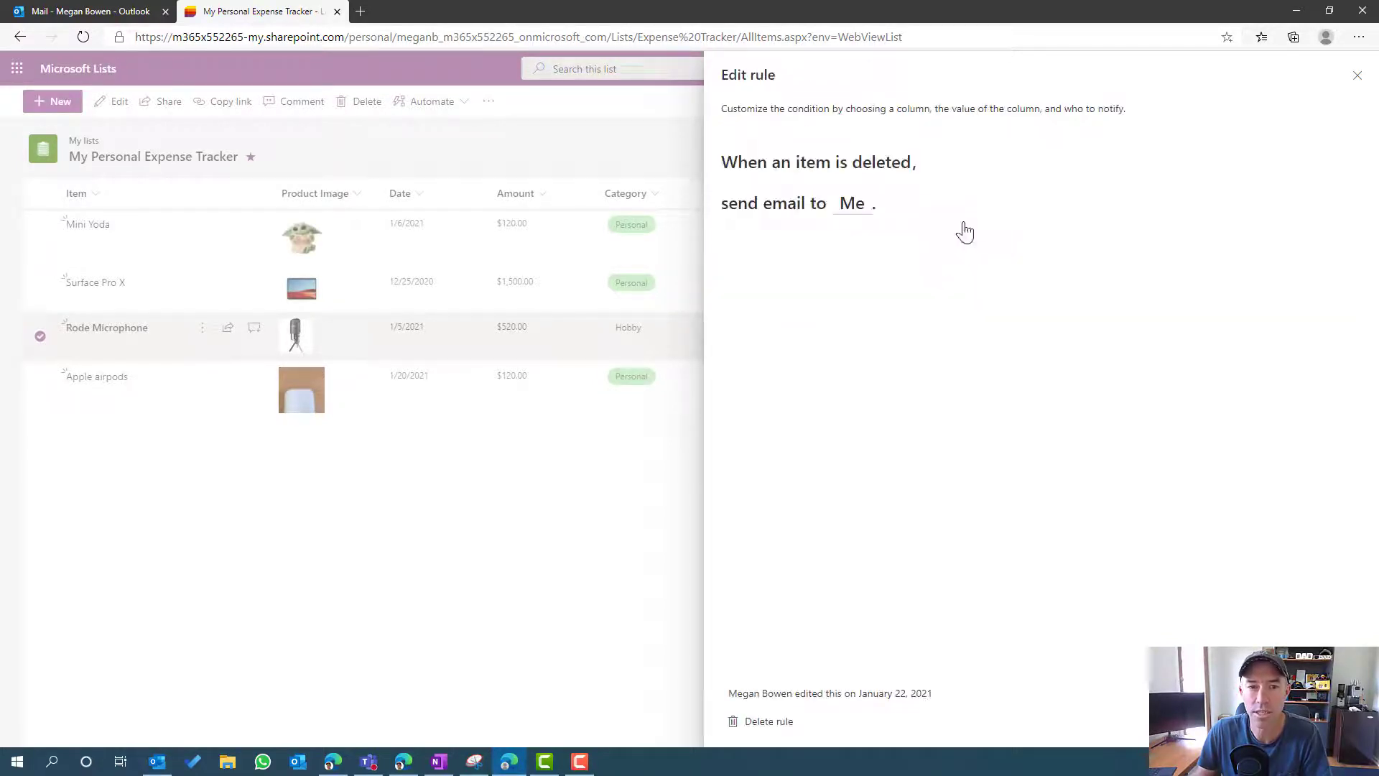
mouse_move(759, 634)
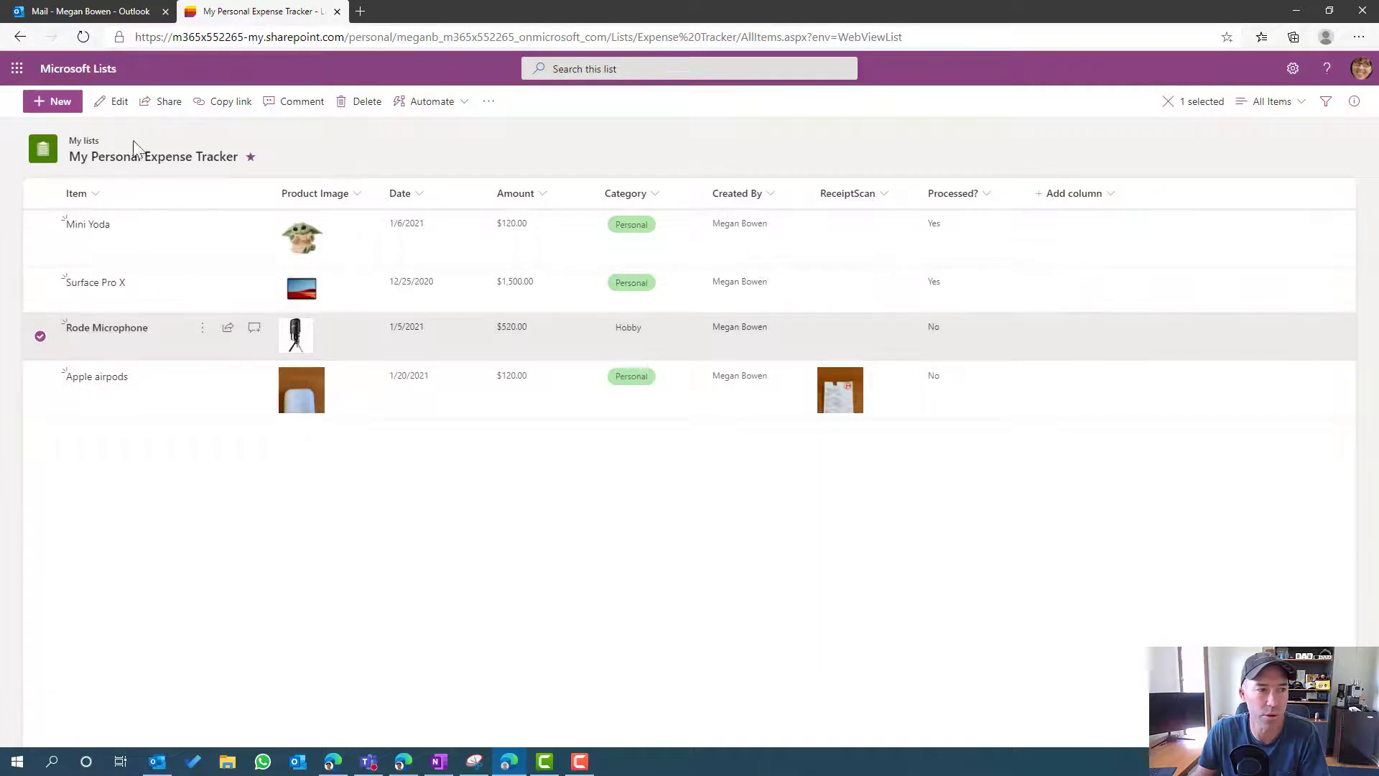
Set Rode Microphone's Processed? to Yes and save the item
click(110, 328)
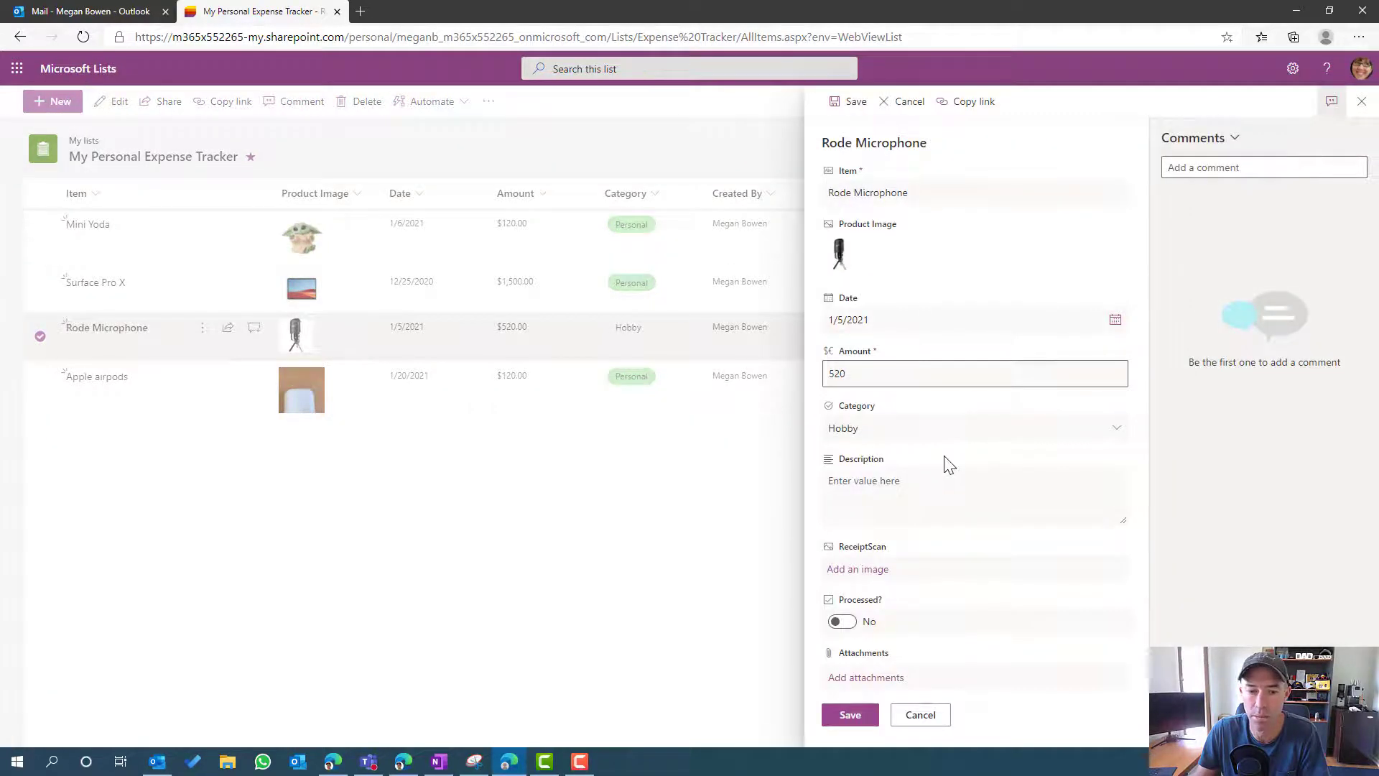
click(842, 621)
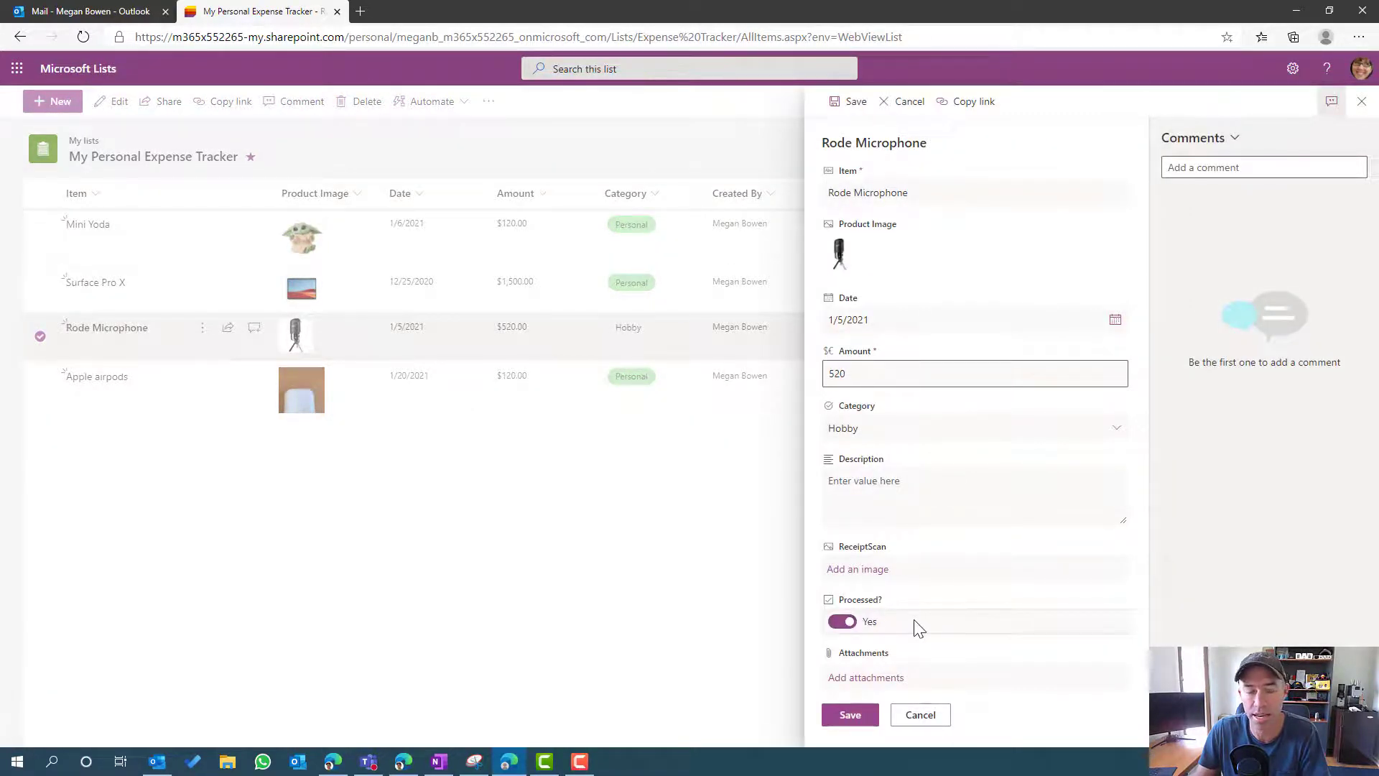
click(849, 715)
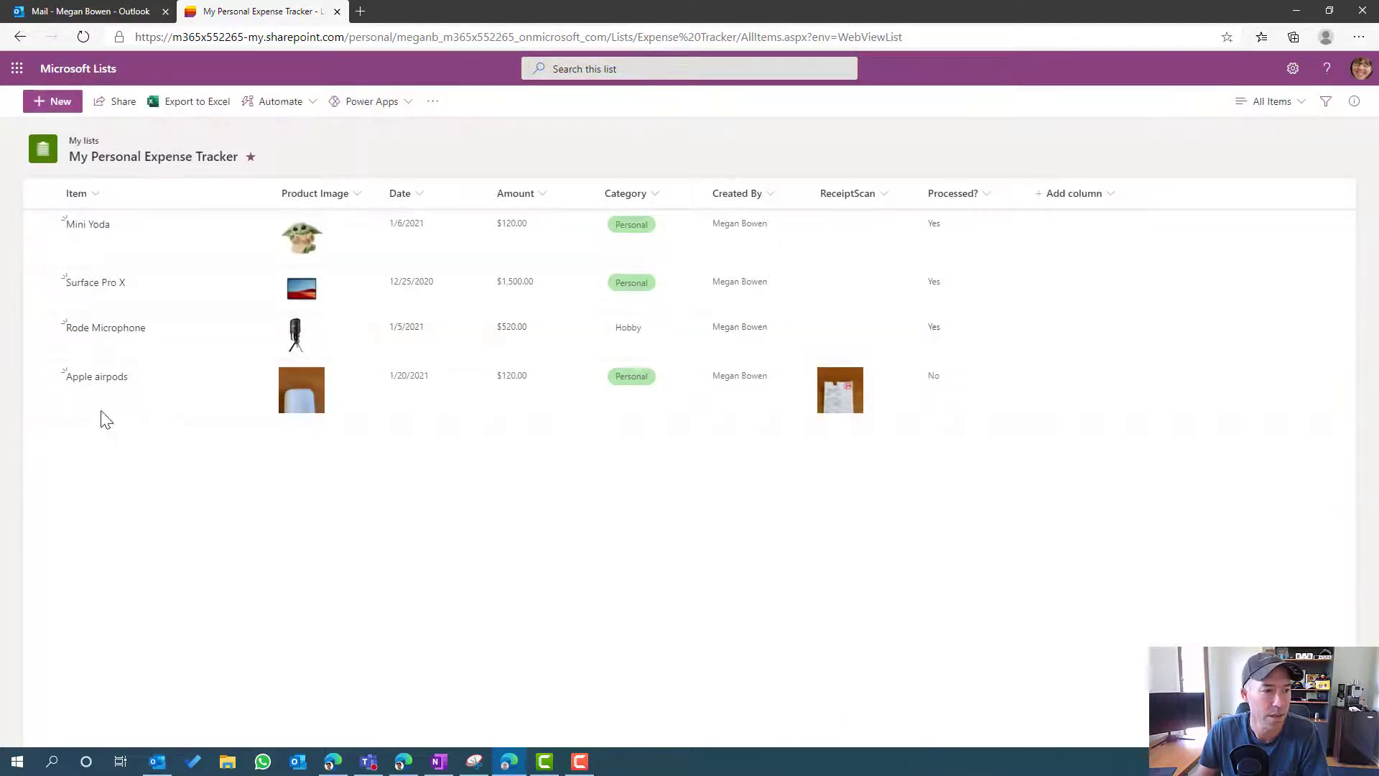
Delete the Apple airpods expense, confirming it goes to the recycle bin
click(41, 390)
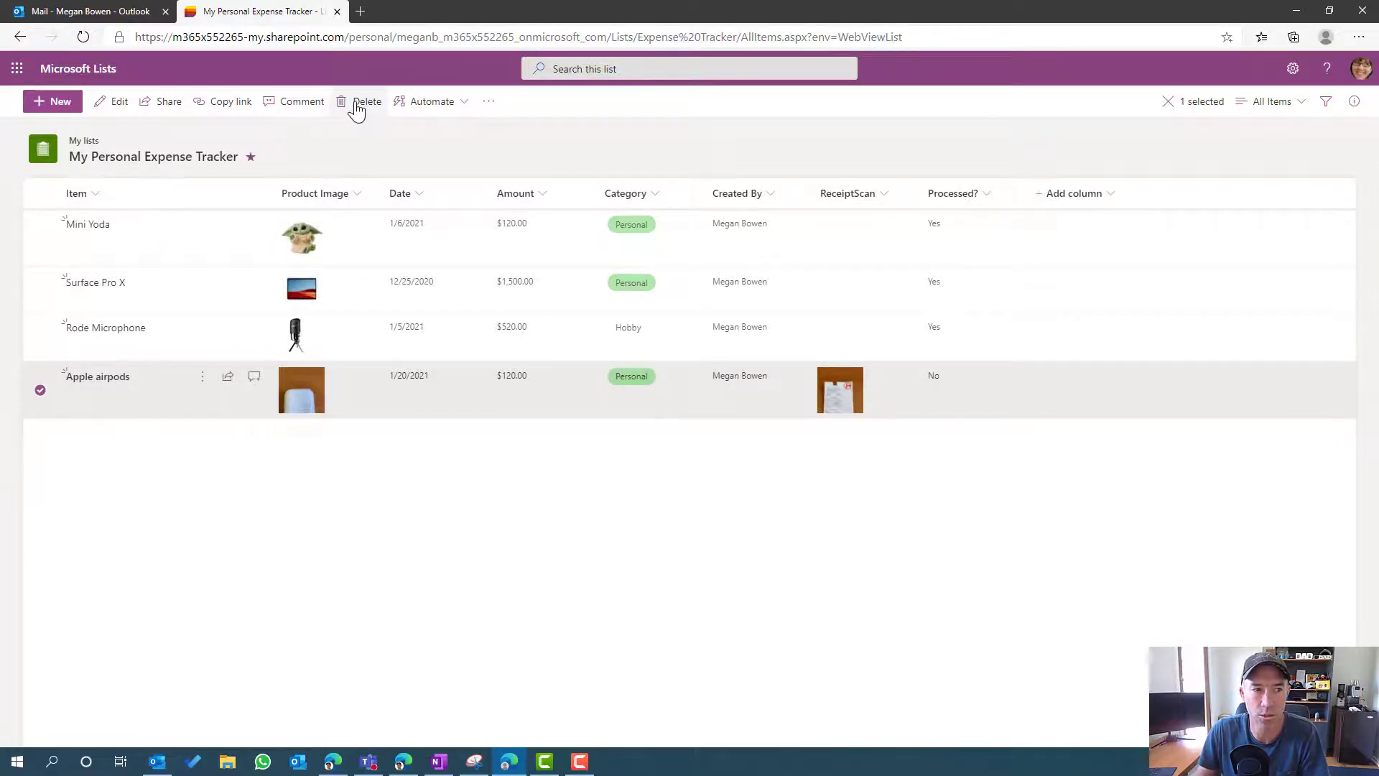
click(366, 101)
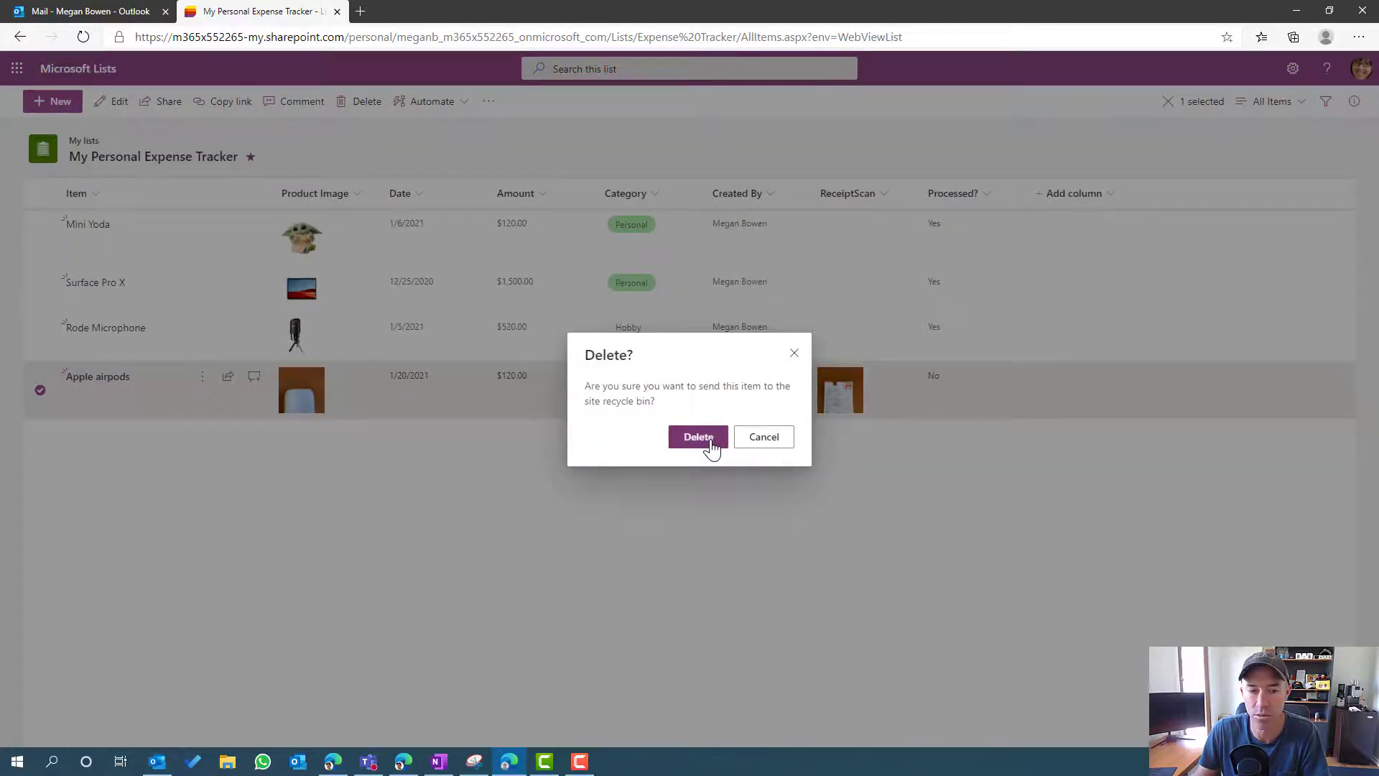
click(698, 436)
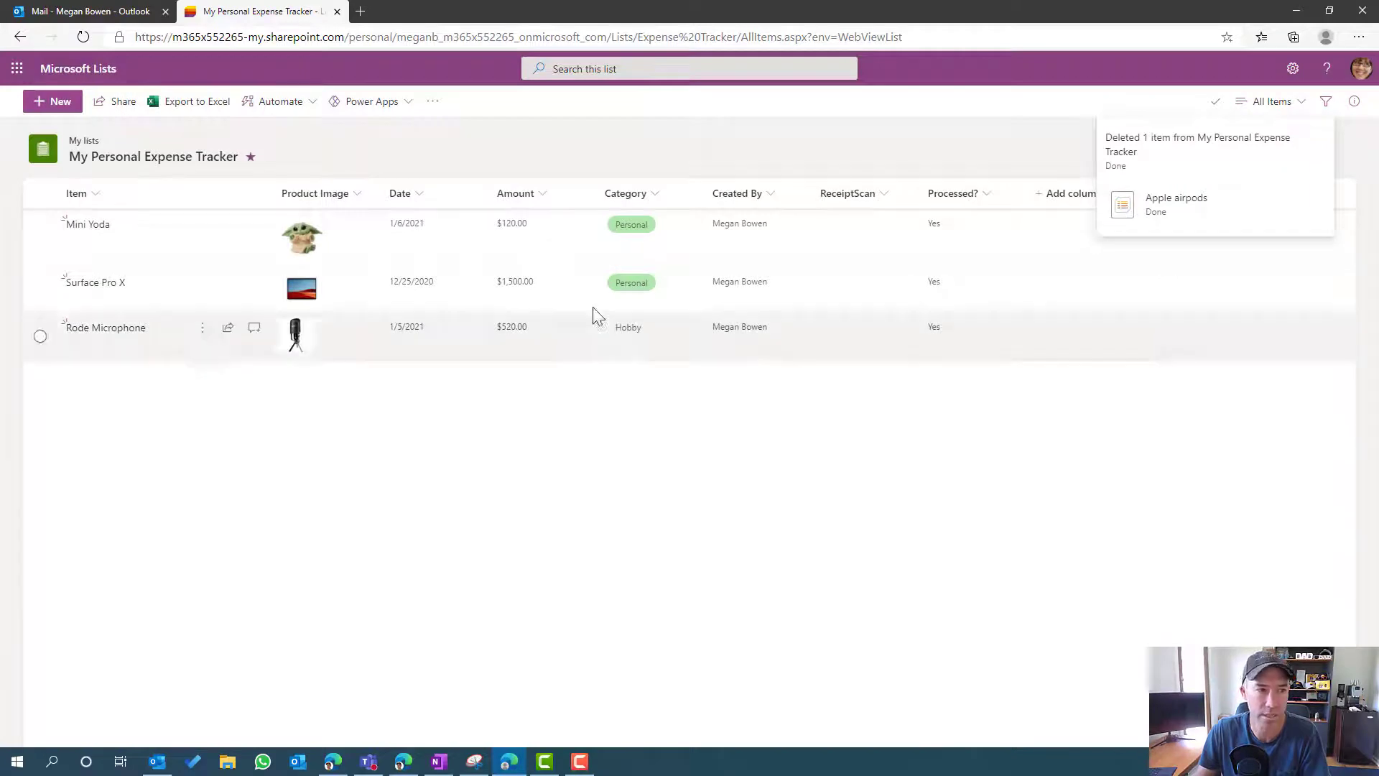
mouse_move(585, 185)
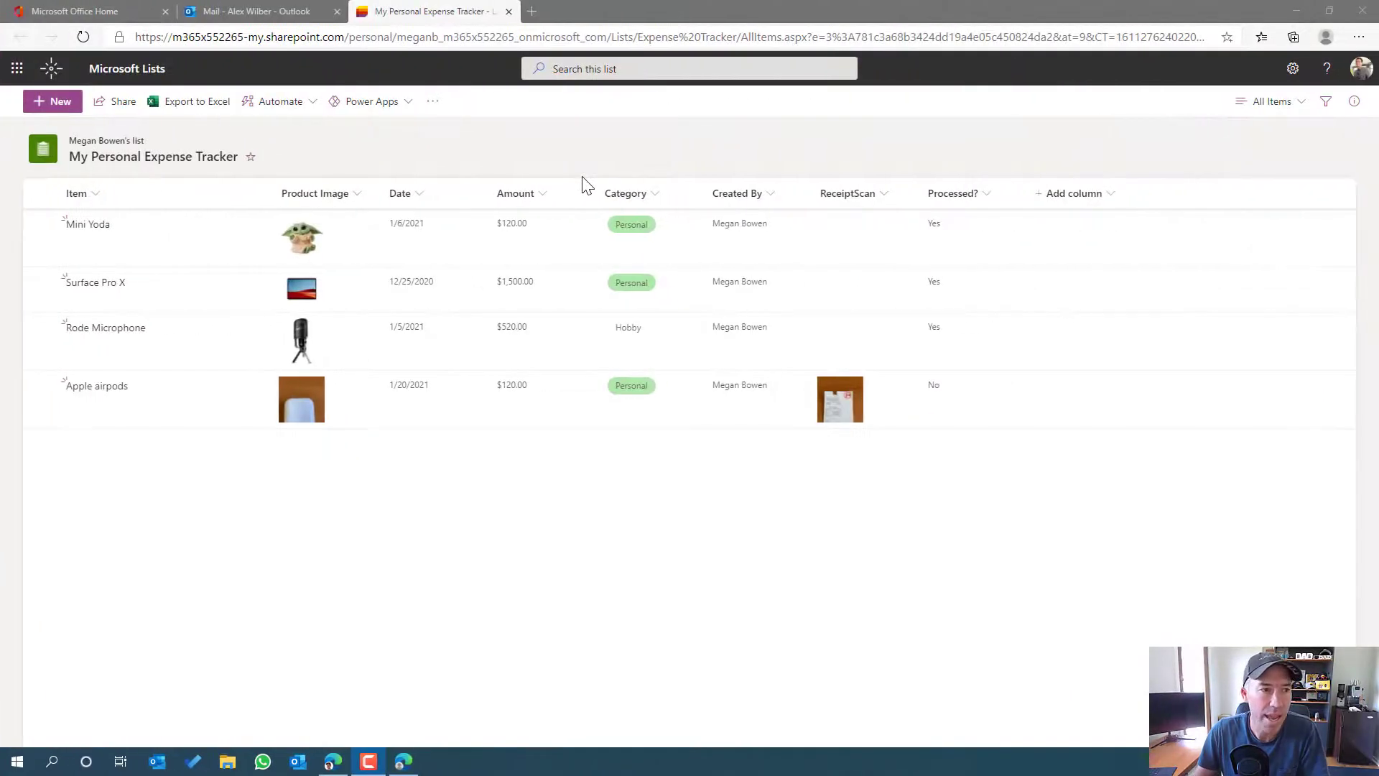
click(255, 12)
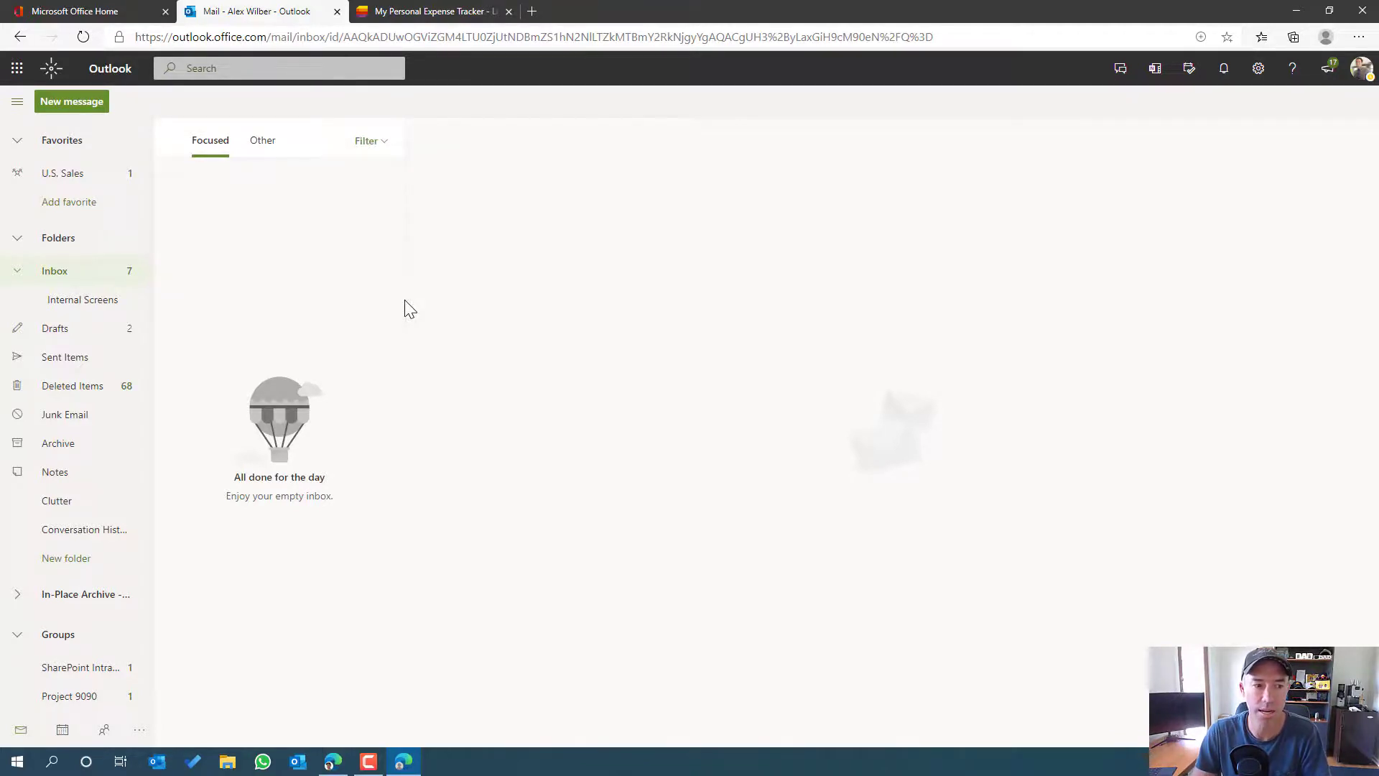
mouse_move(445, 404)
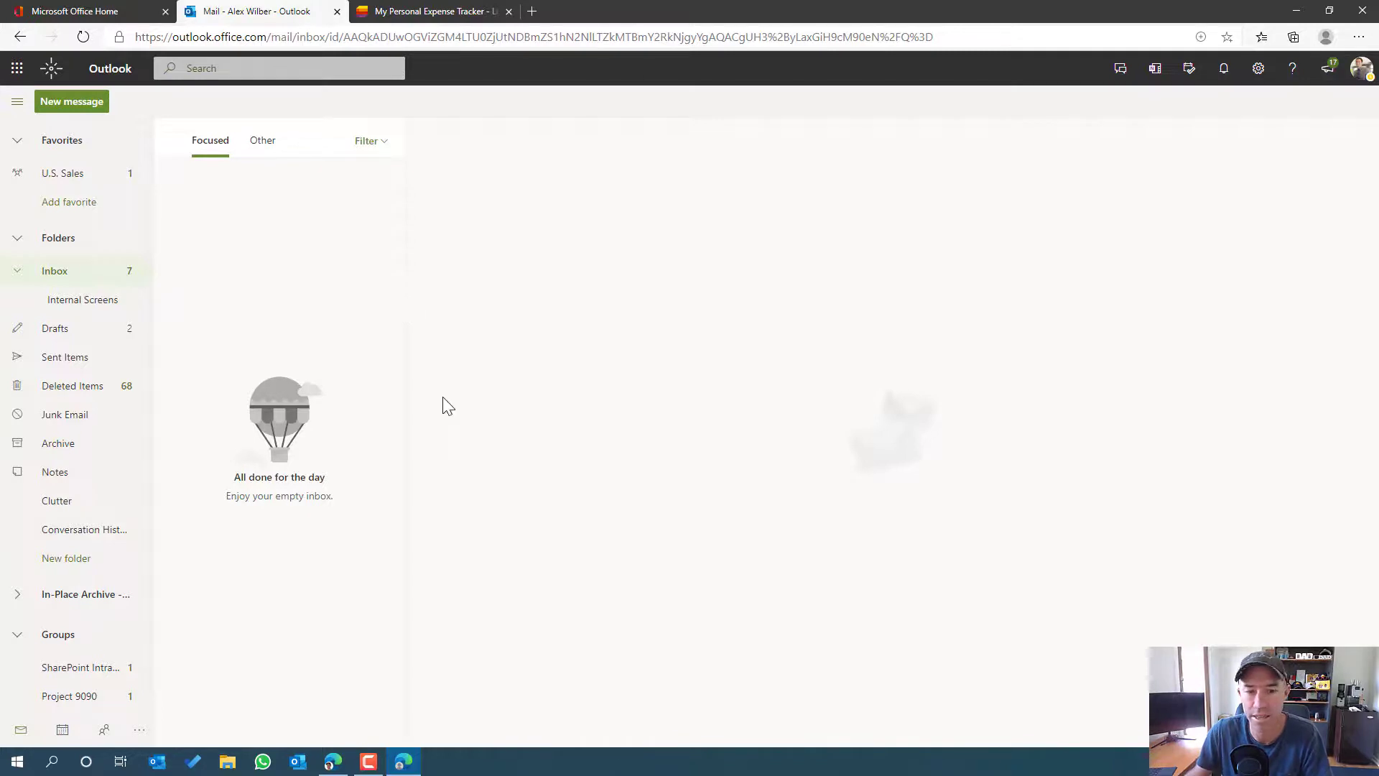
click(55, 270)
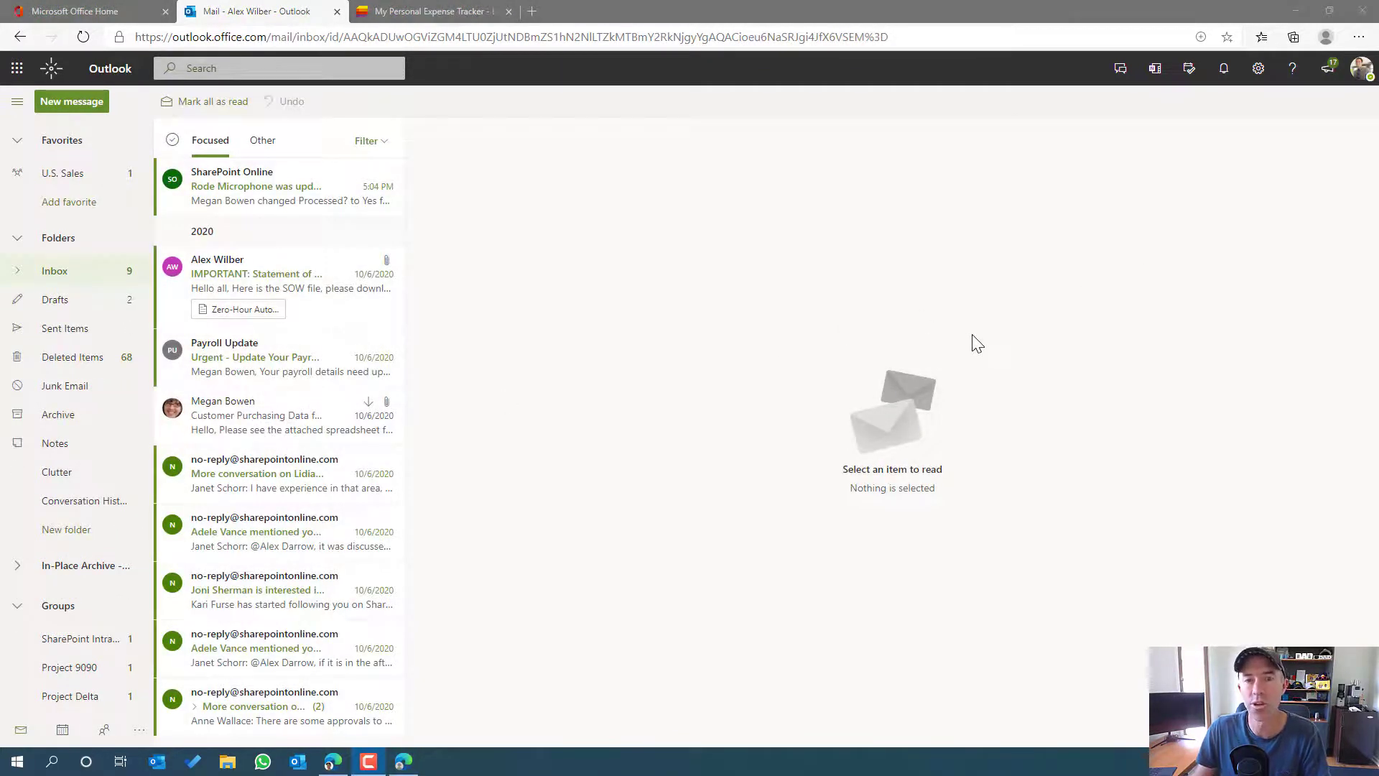
click(255, 186)
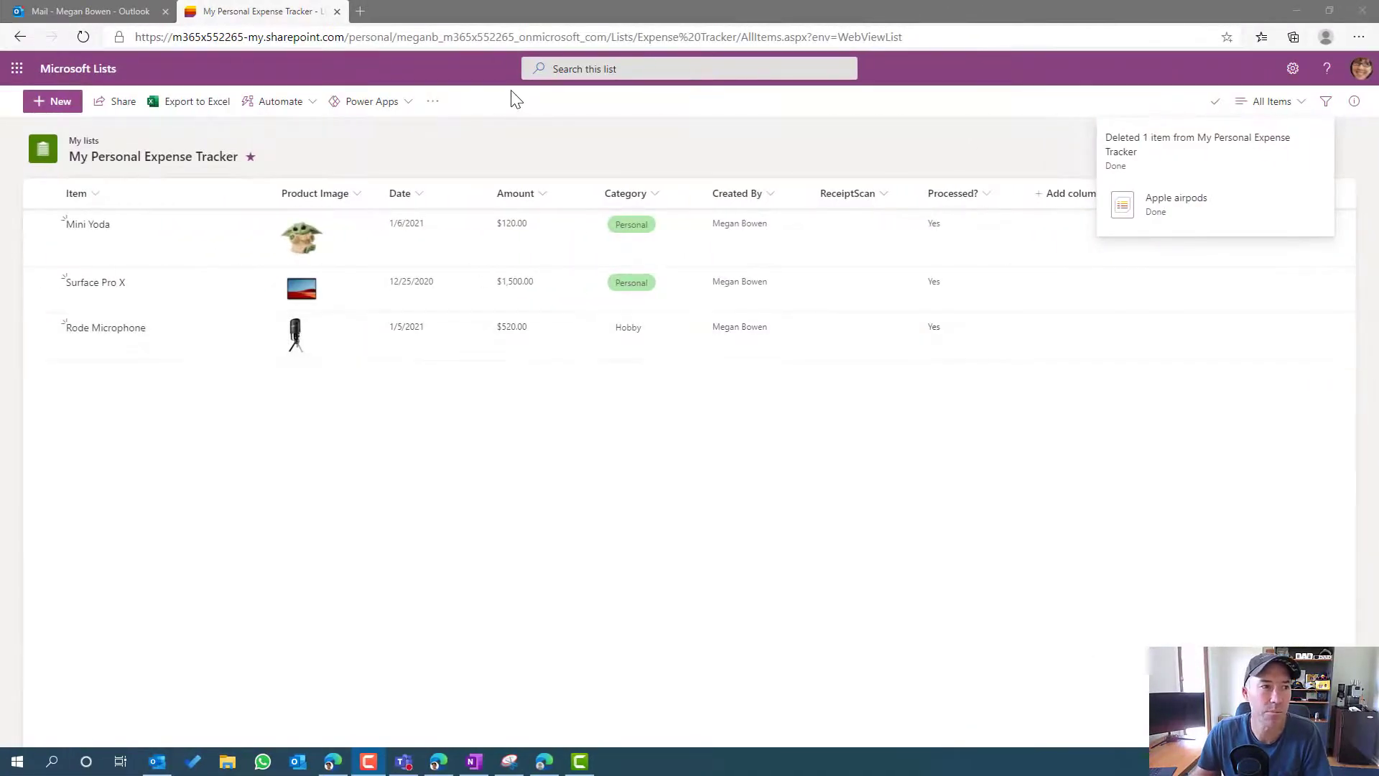
In Megan Bowen's mailbox, read the SharePoint 'Apple airpods was deleted' email
click(87, 12)
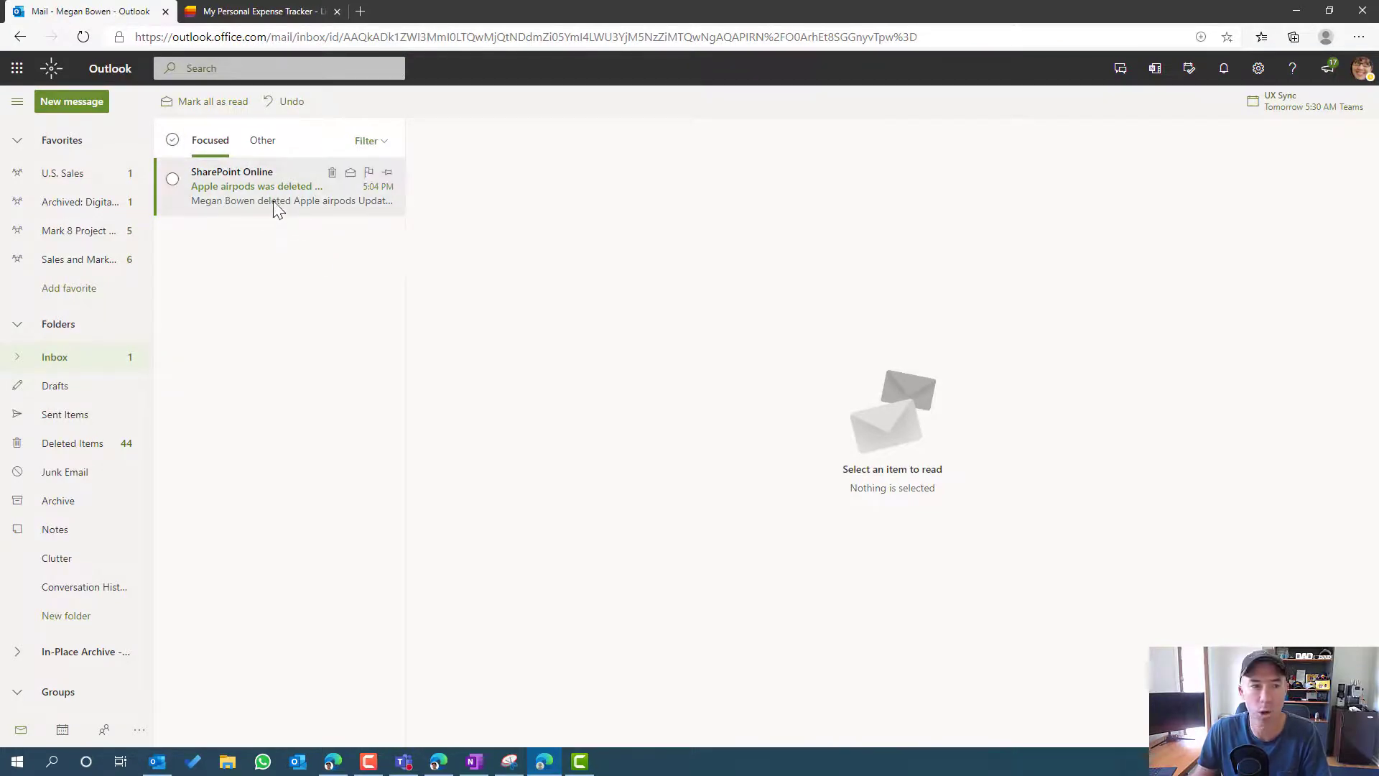
click(256, 186)
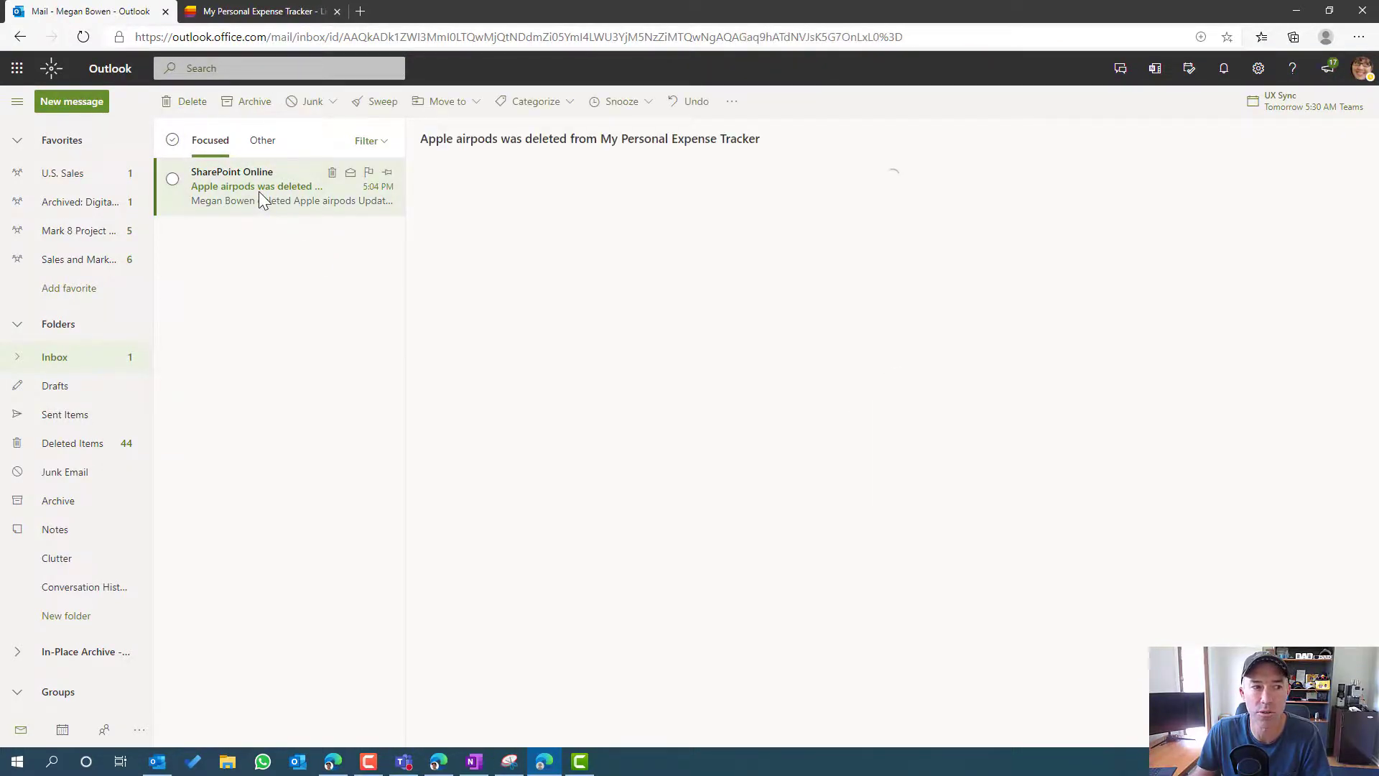
click(262, 186)
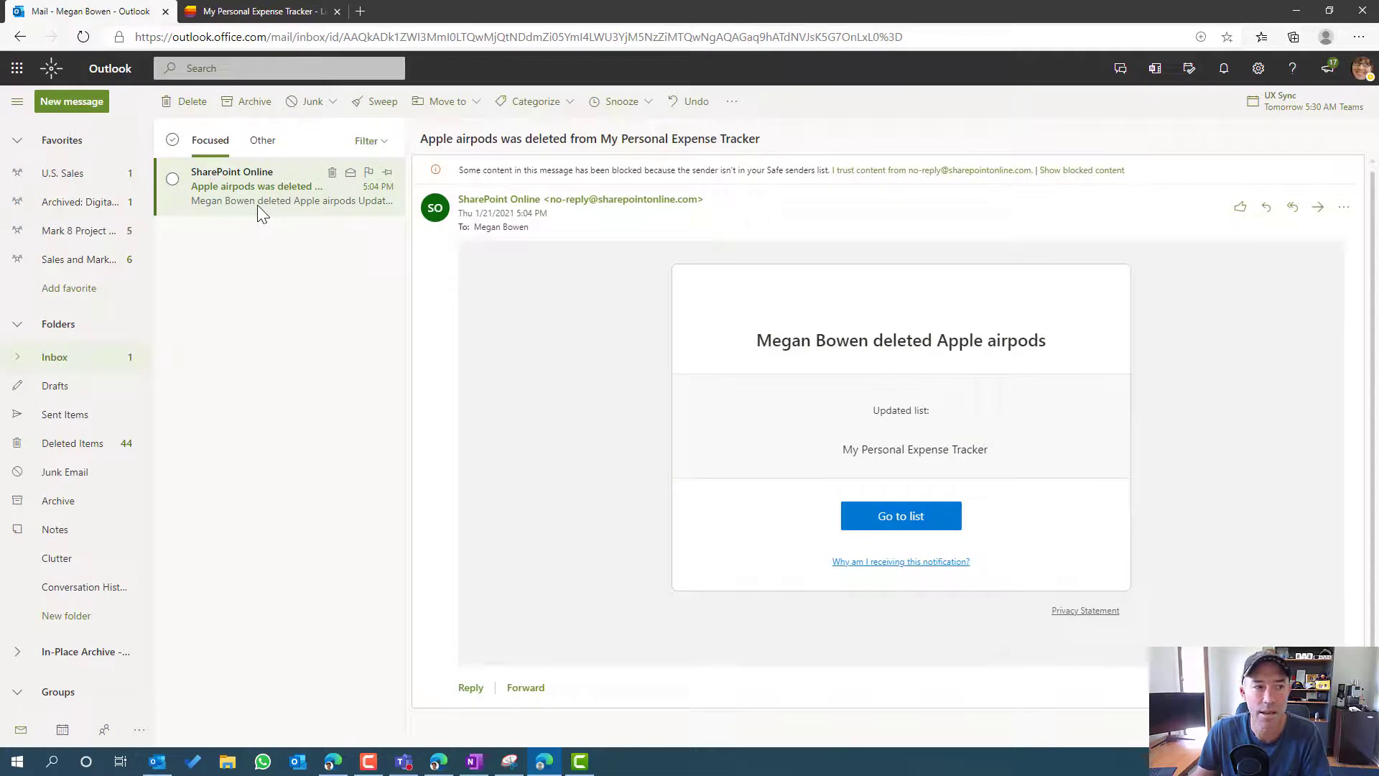
mouse_move(913, 210)
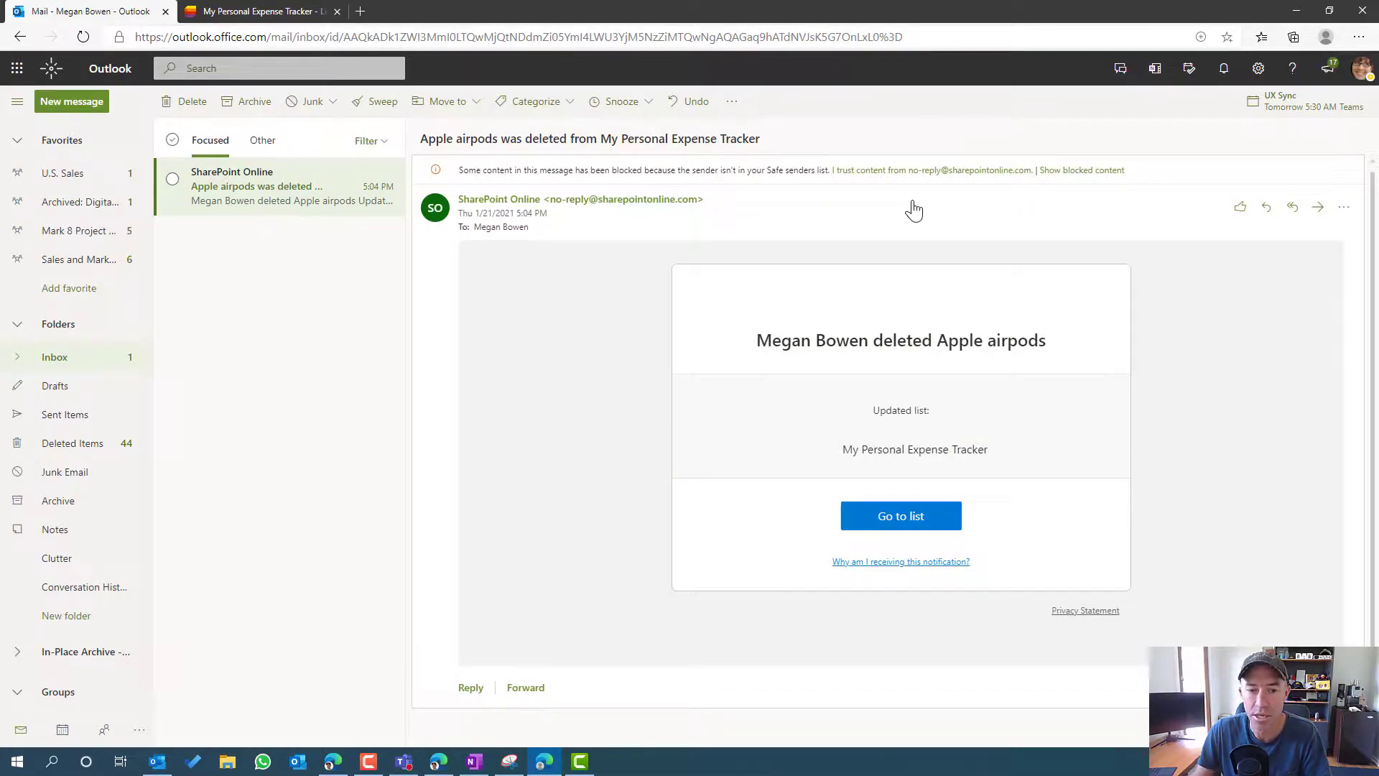